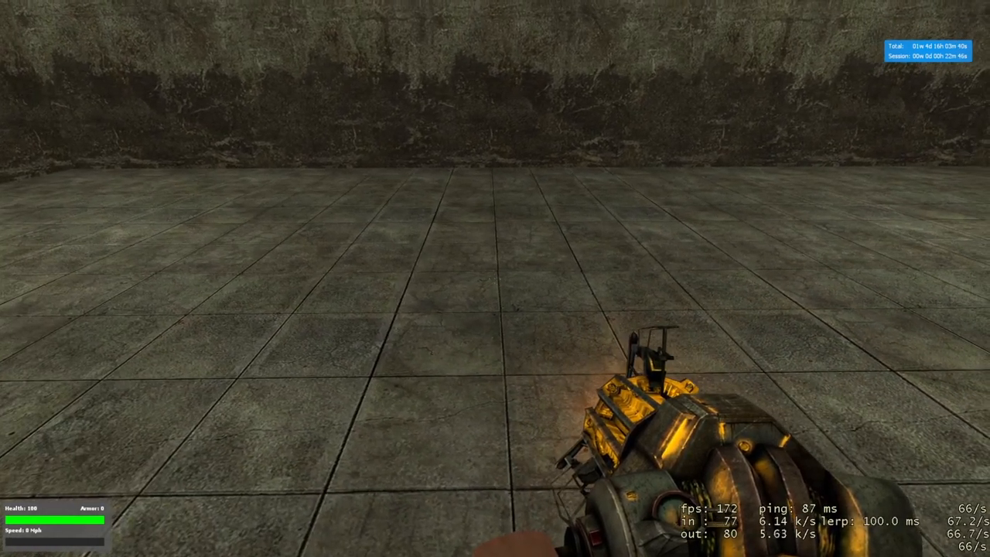
Spawn the 66x192 plate from SProps Plates - Normal as the chassis
key(q)
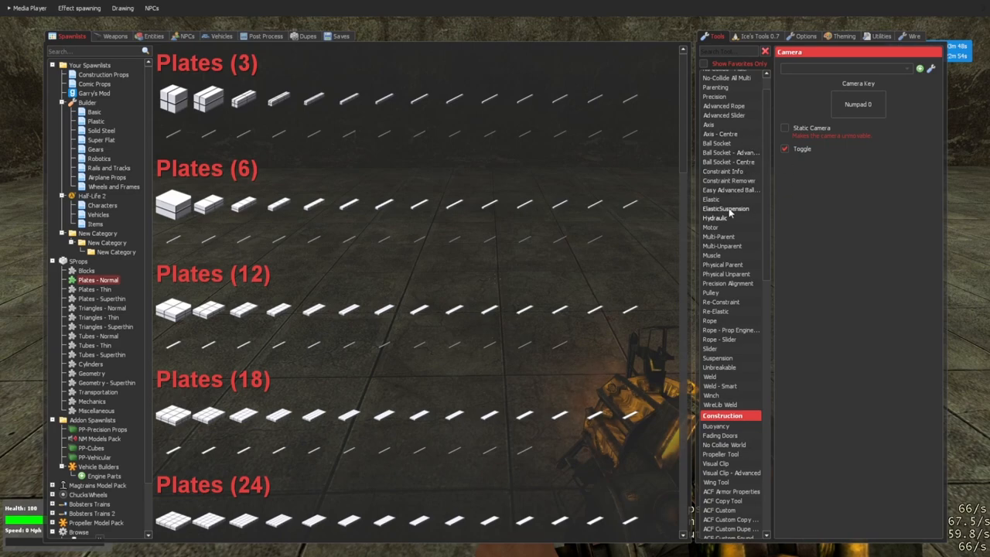
mouse_move(805, 202)
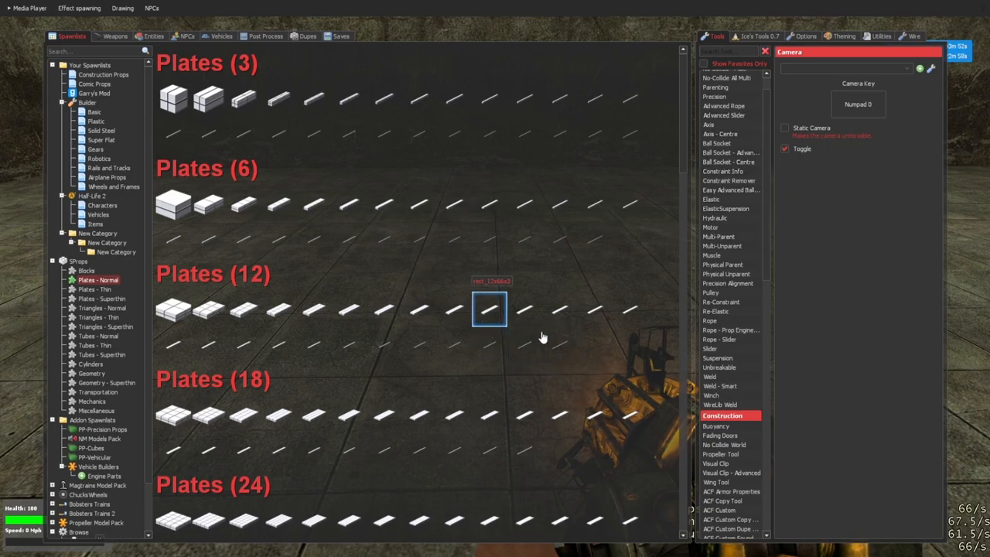
mouse_move(838, 310)
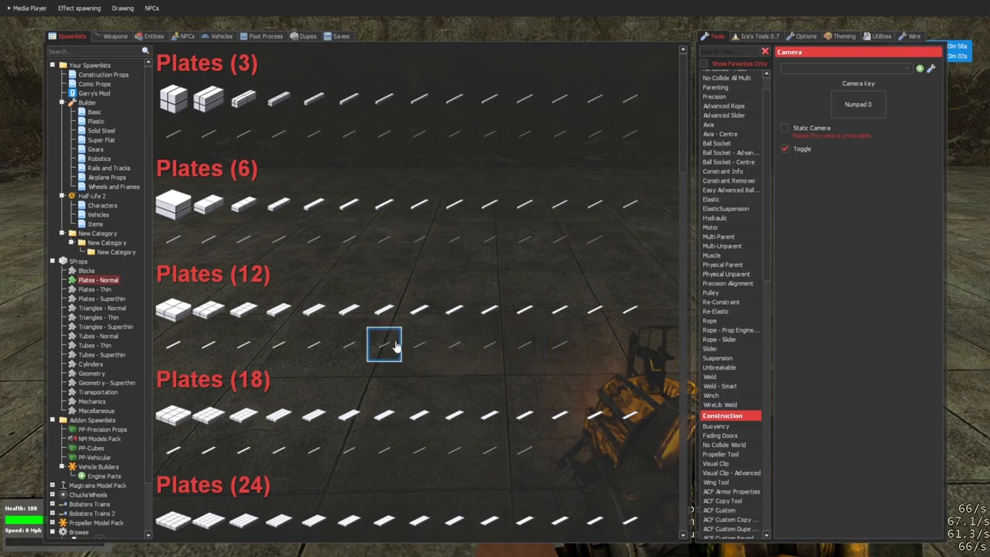
scroll(down, 3)
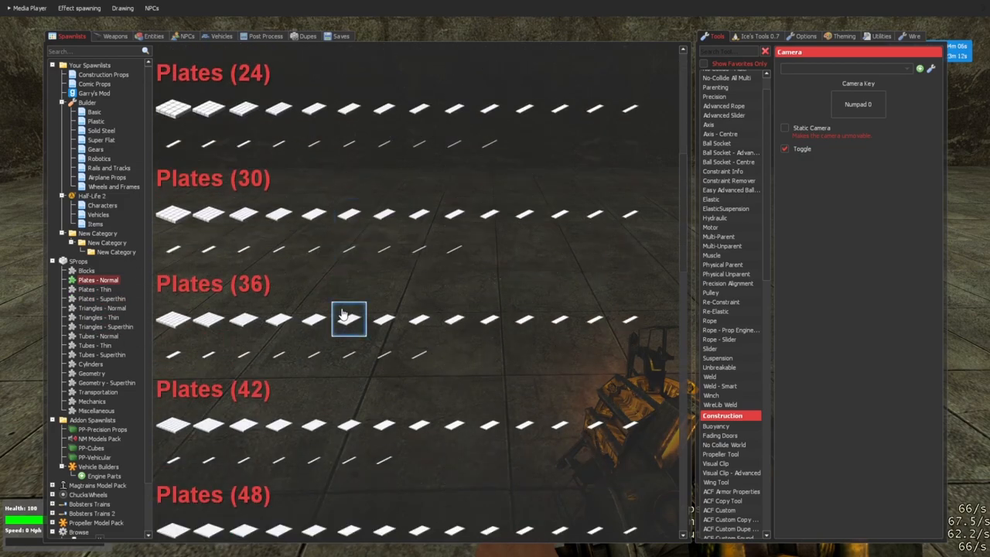
scroll(down, 3)
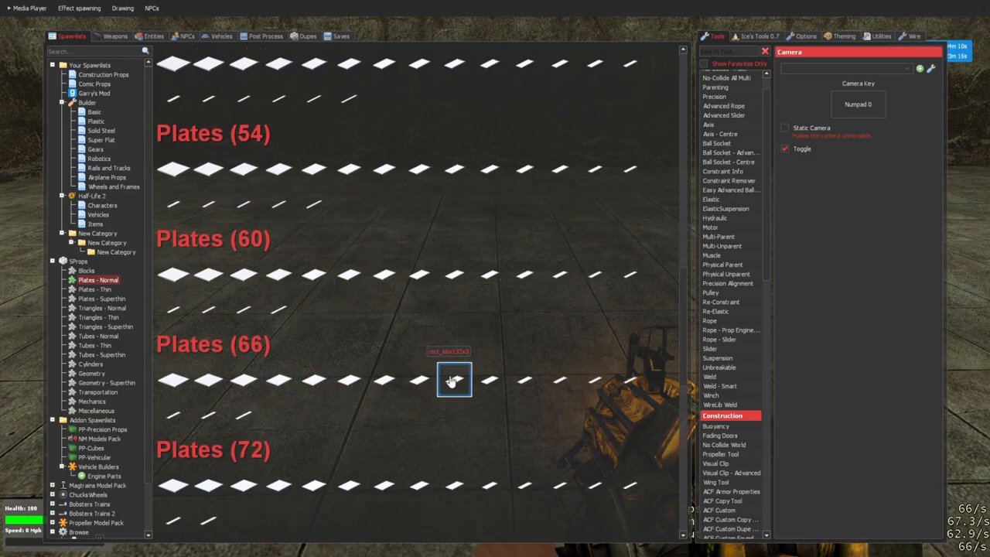
mouse_move(524, 379)
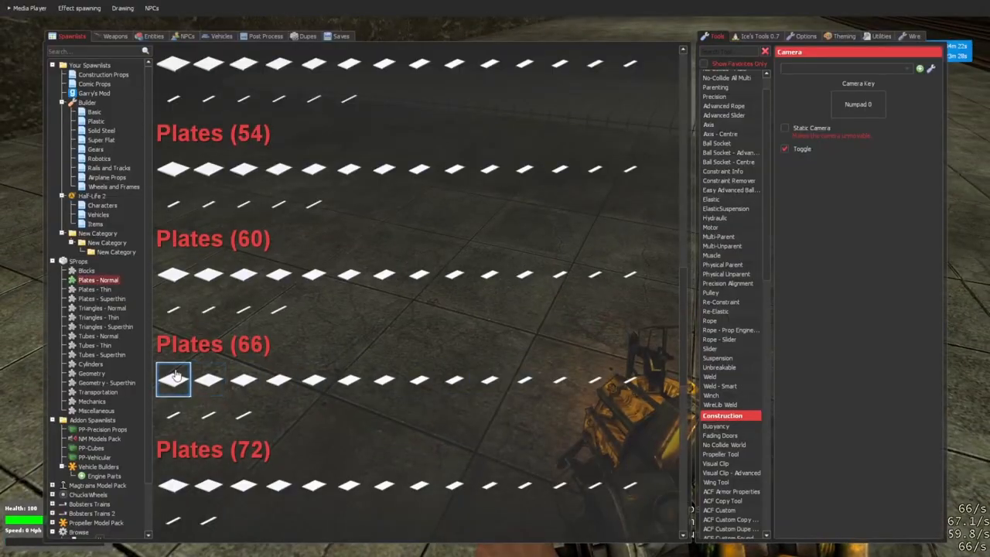
click(97, 392)
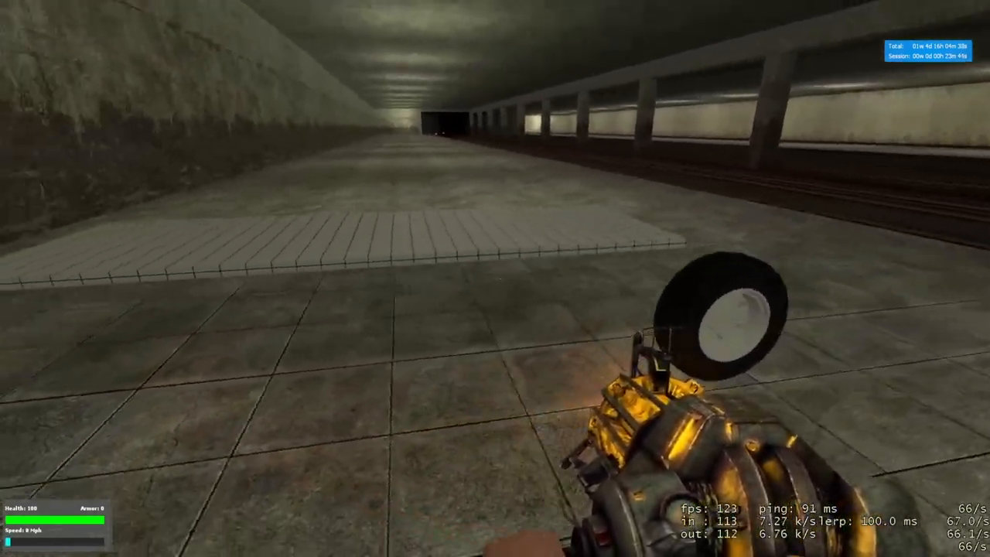
Paste a wheel copy beside the plate with Advanced Duplicator 2, undoing extra copies
key(q)
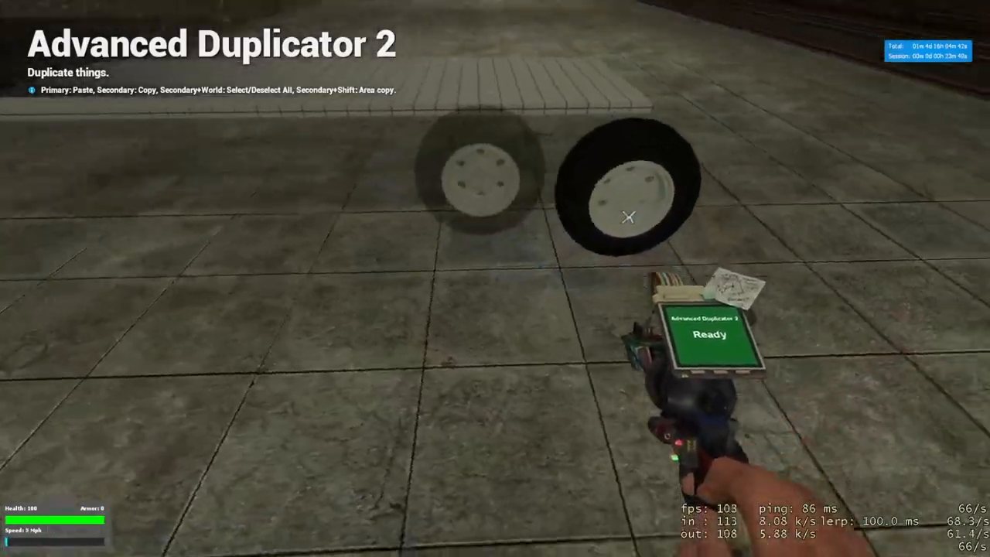
click(628, 216)
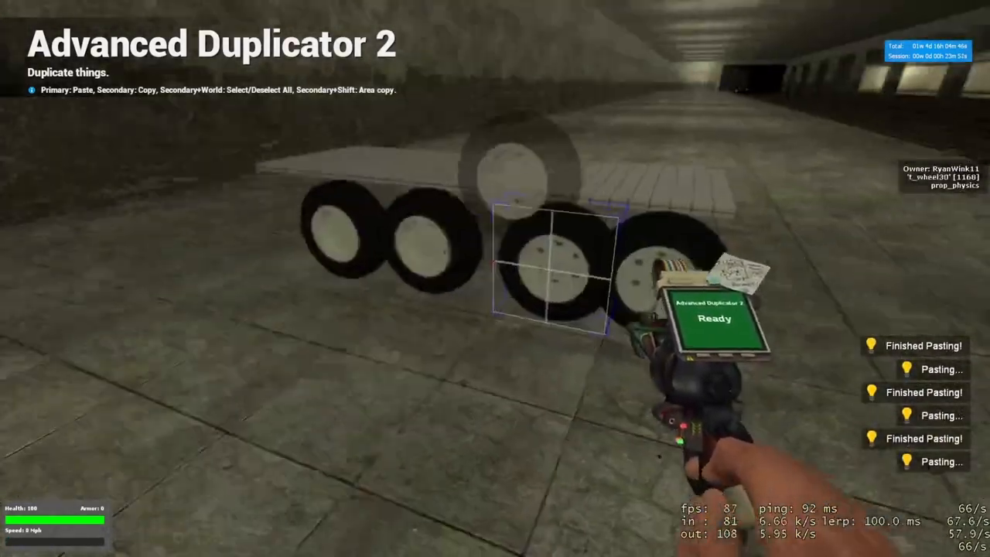
key(q)
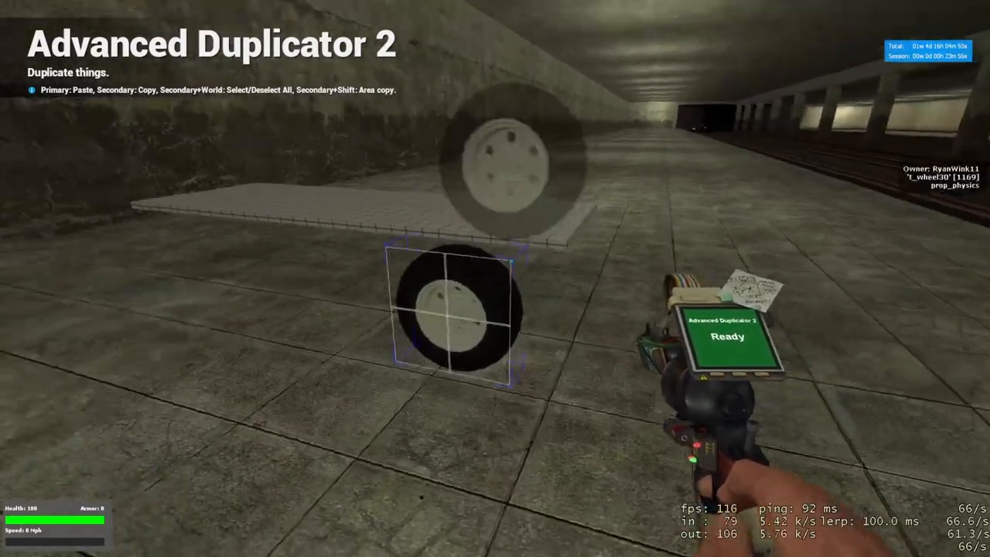
key(q)
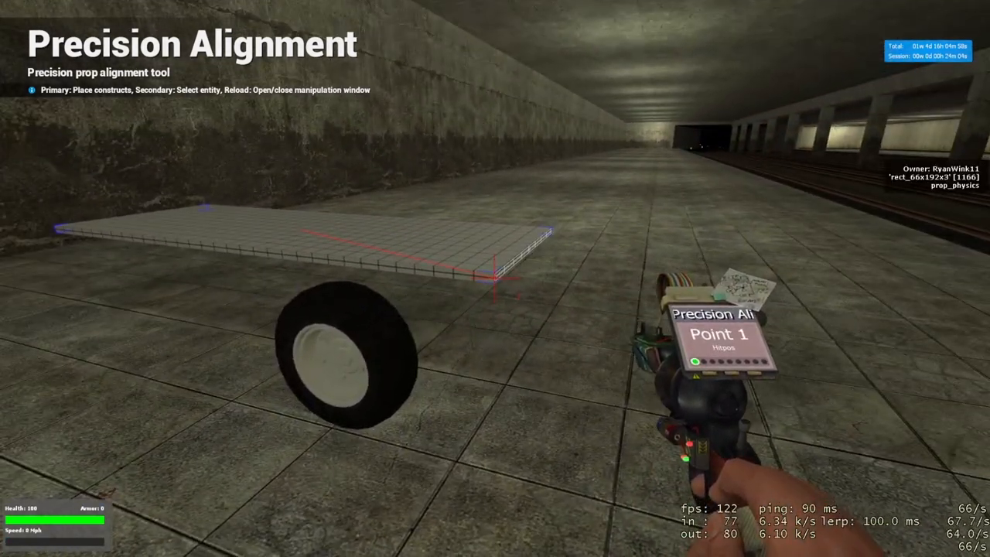
Mark Point 1 on the plate, spawn a 12x12 plate, and mark Point 2 on the wheel
click(496, 279)
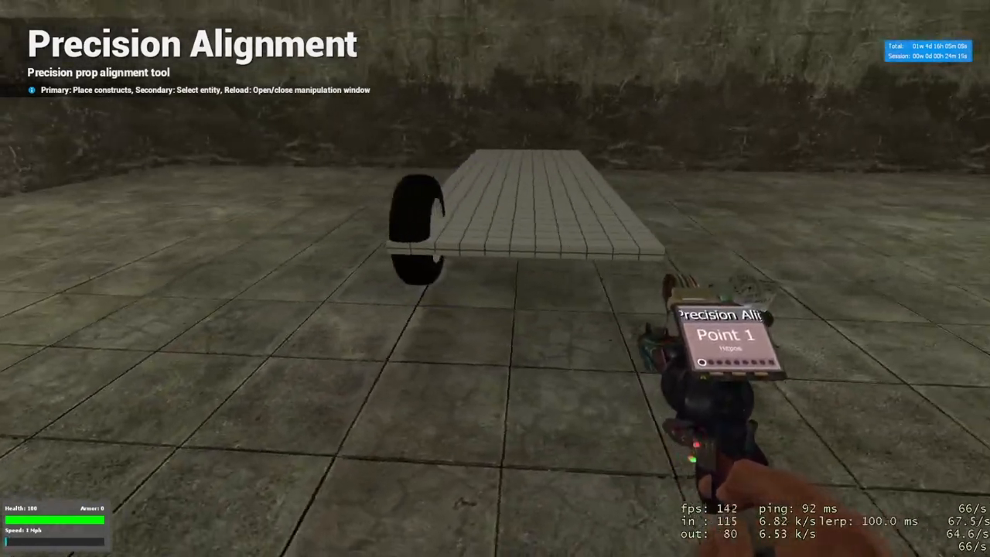
key(q)
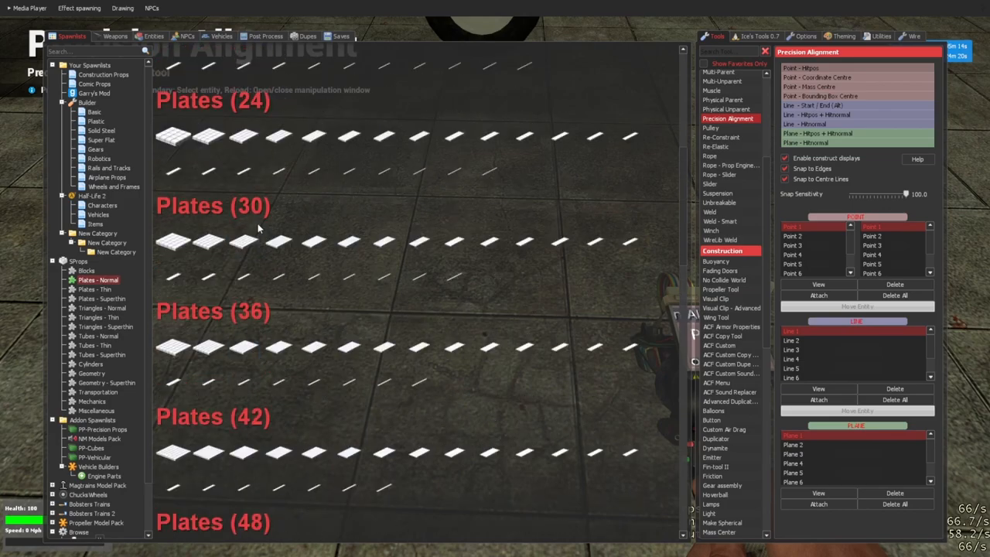
key(q)
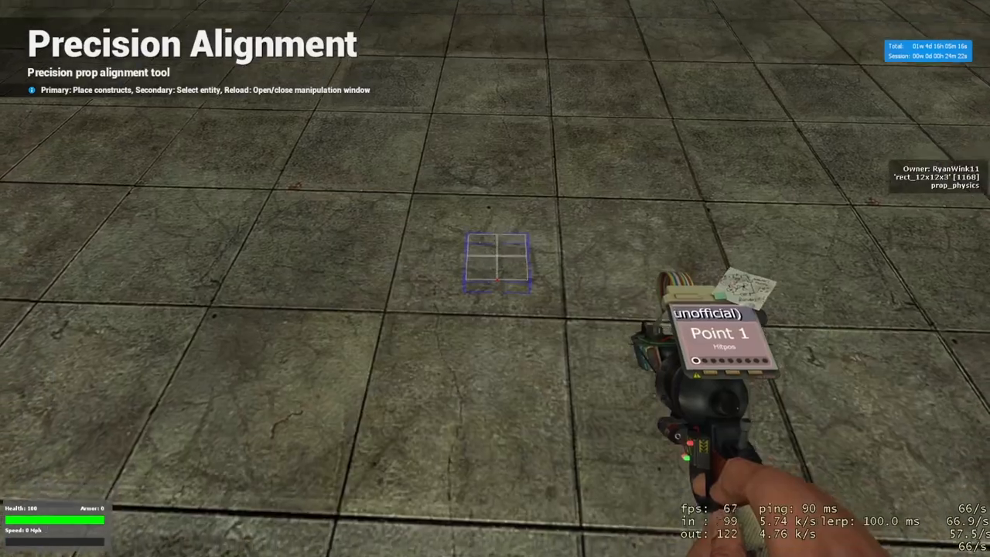
key(q)
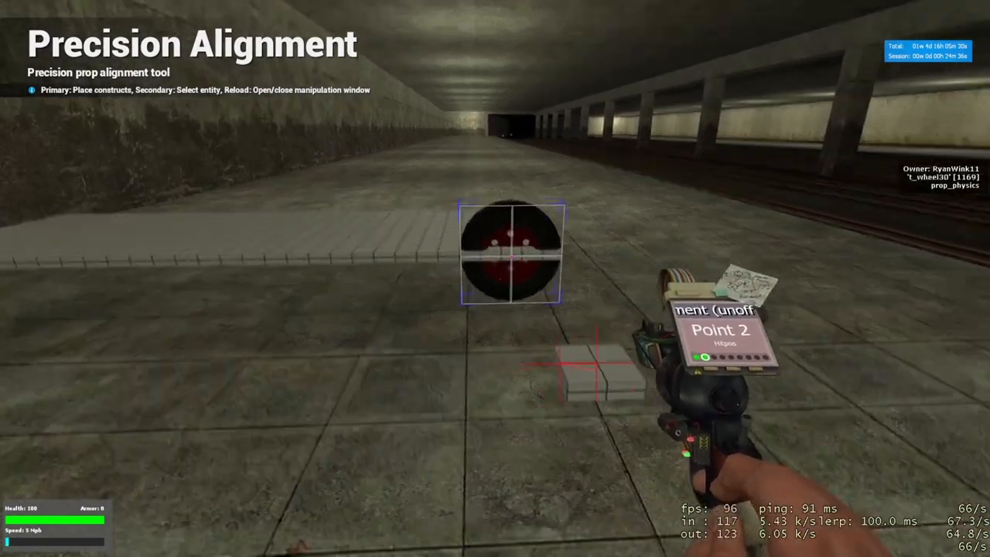
key(r)
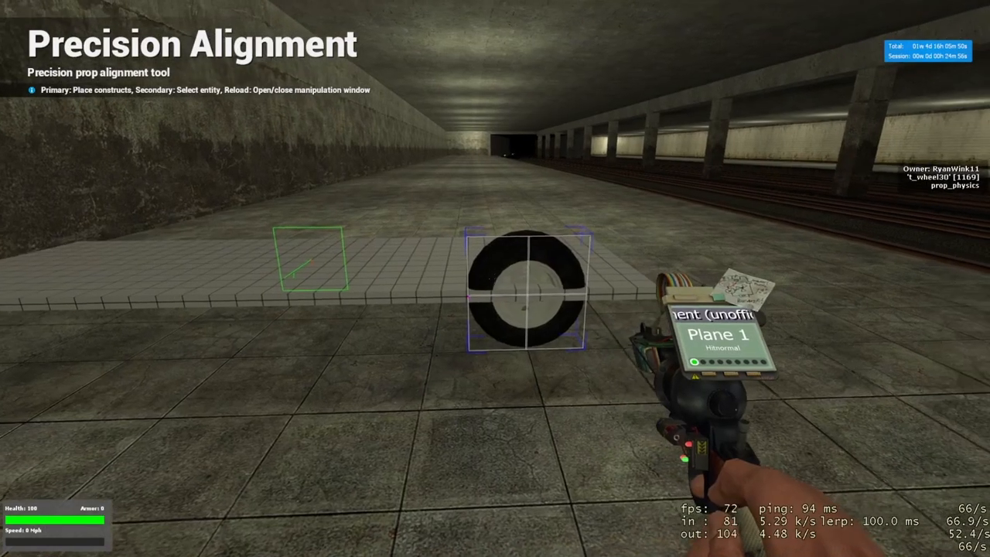
Rotate the wheel to the chassis plane with Rotation Functions' Align 2 Planes
key(r)
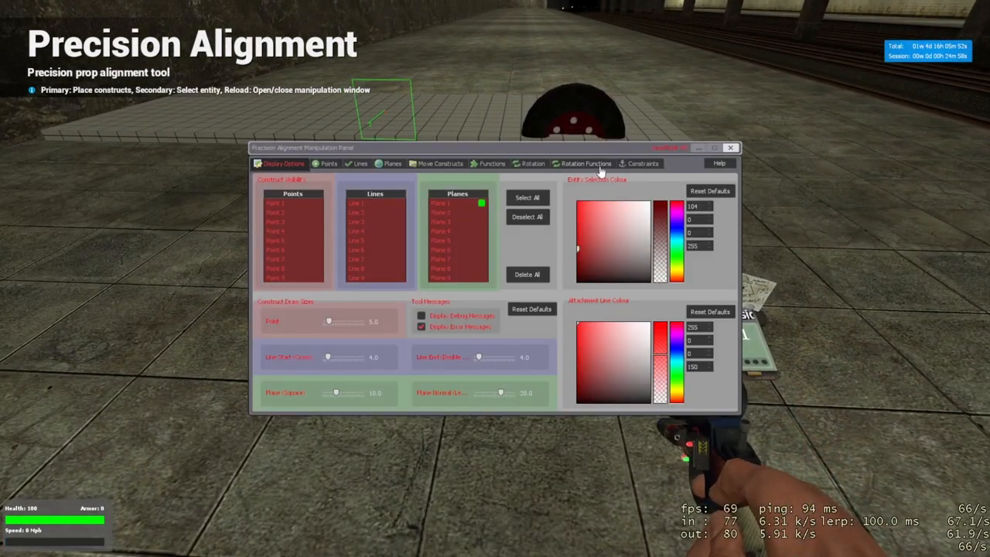
click(585, 163)
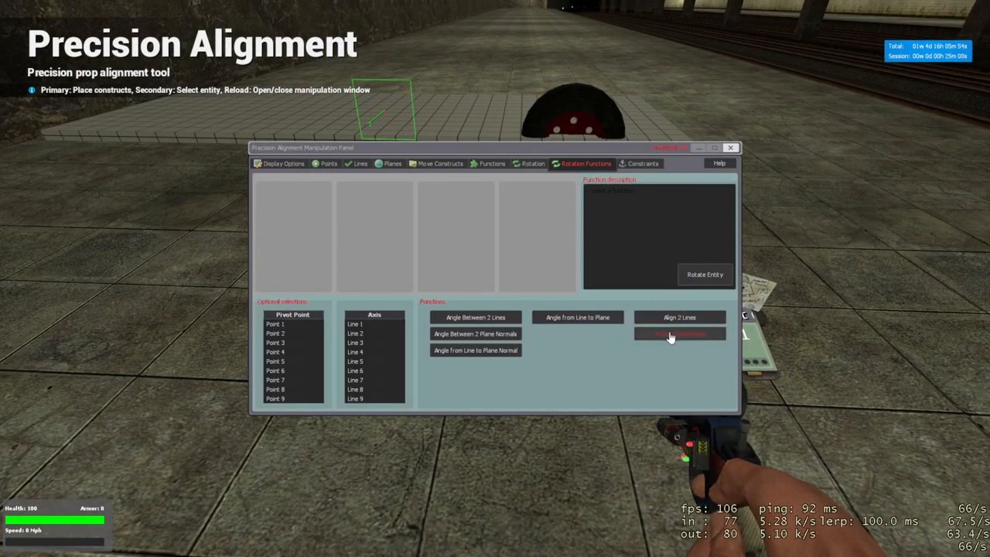
click(680, 333)
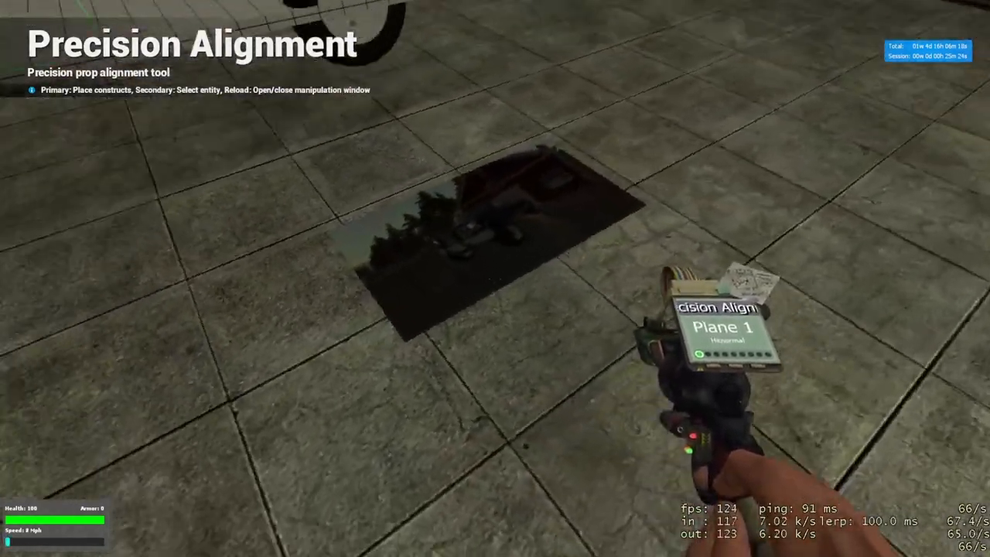
Clear the floor decals using the Paint tool's Reload
key(q)
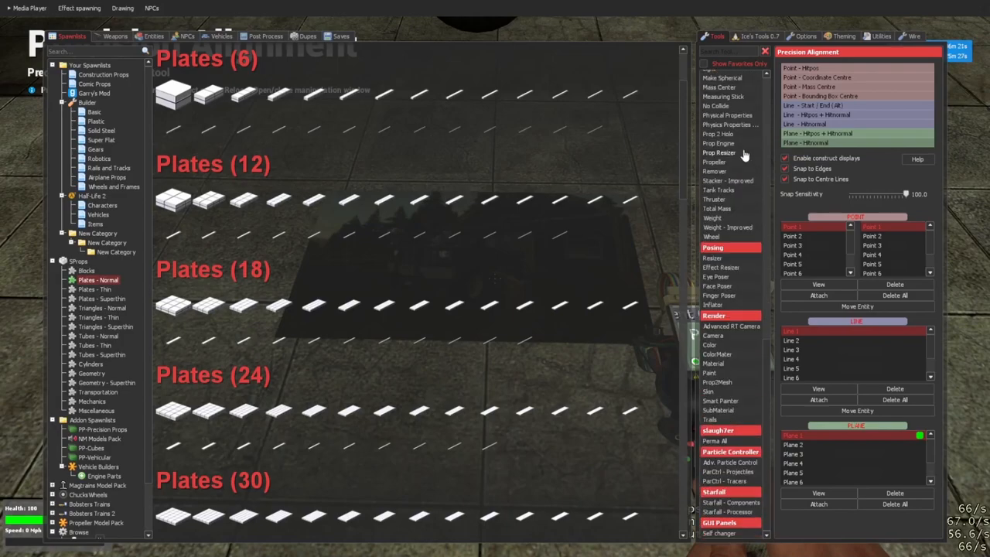
mouse_move(737, 392)
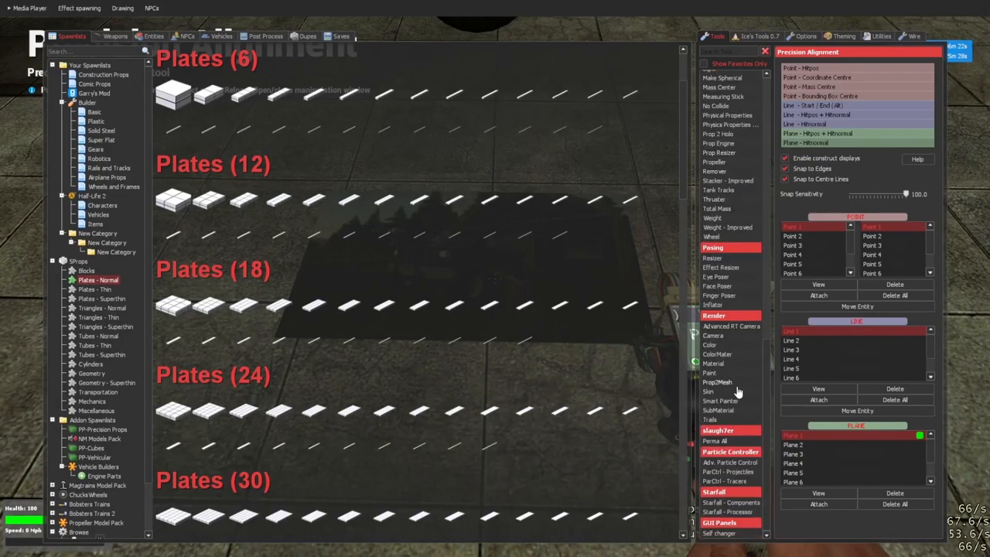
click(709, 372)
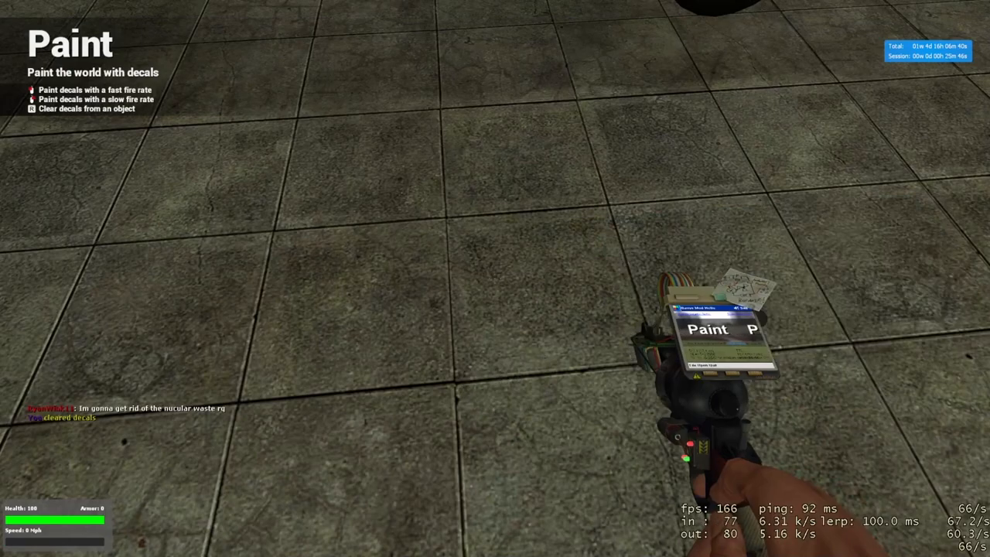
key(q)
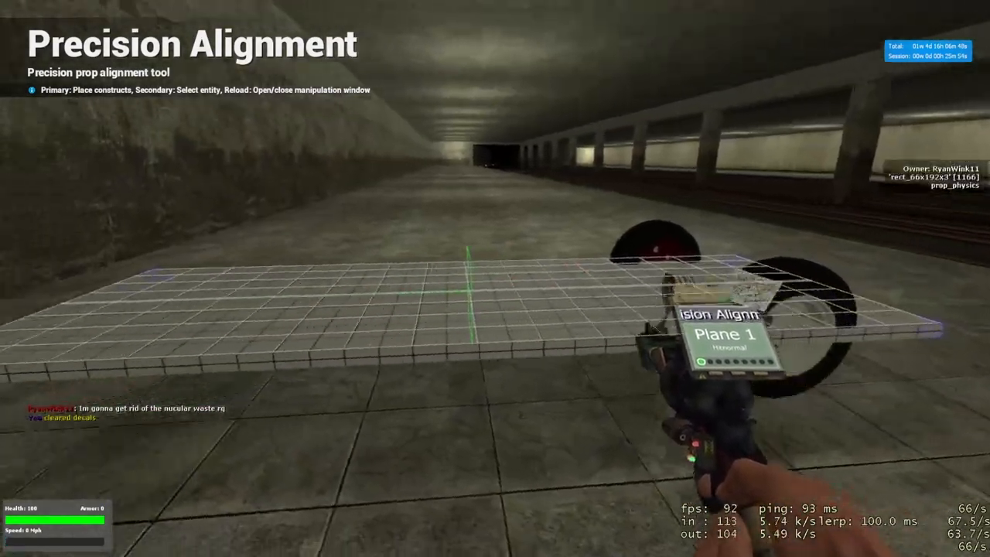
Align the second wheel's planes to the chassis, then equip Advanced Duplicator 2
key(q)
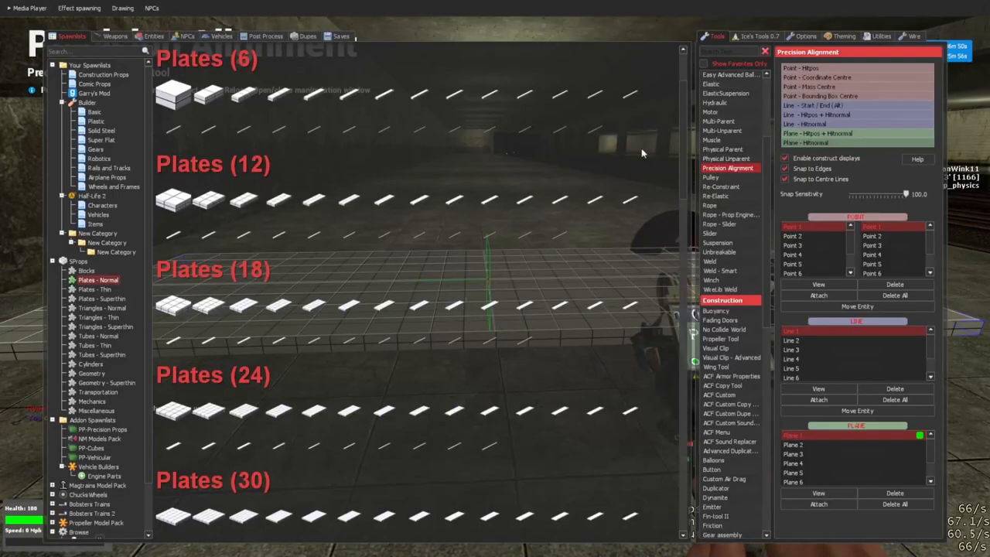
key(q)
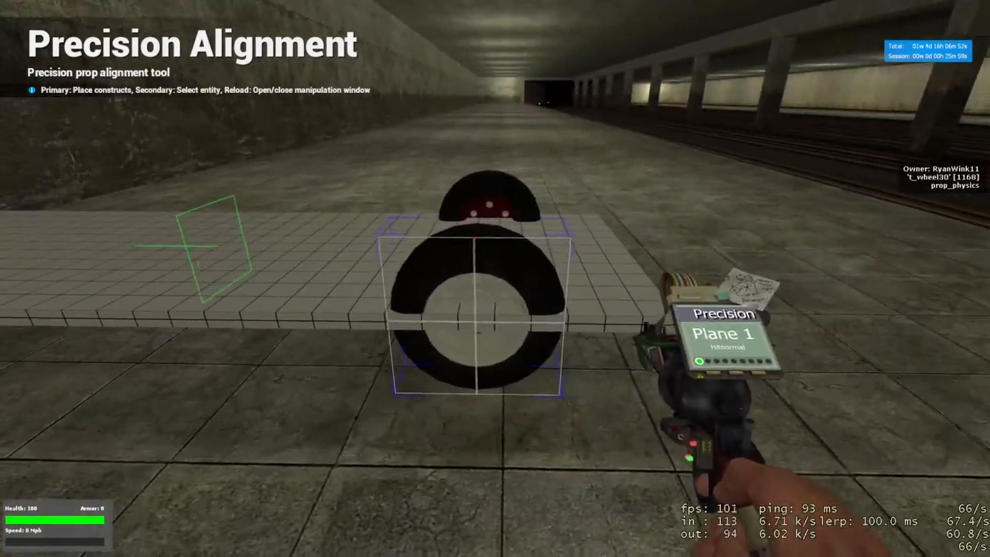
key(r)
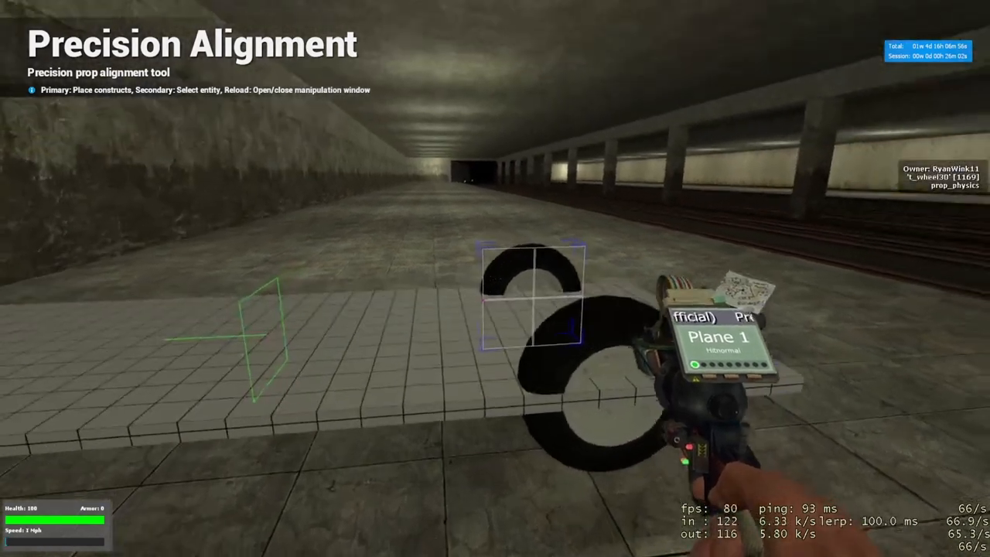
key(r)
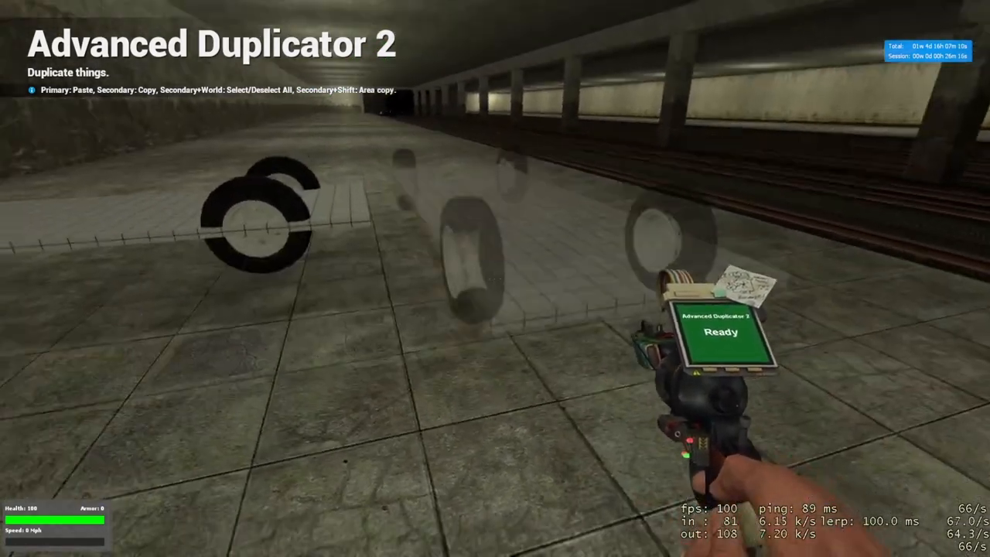
key(q)
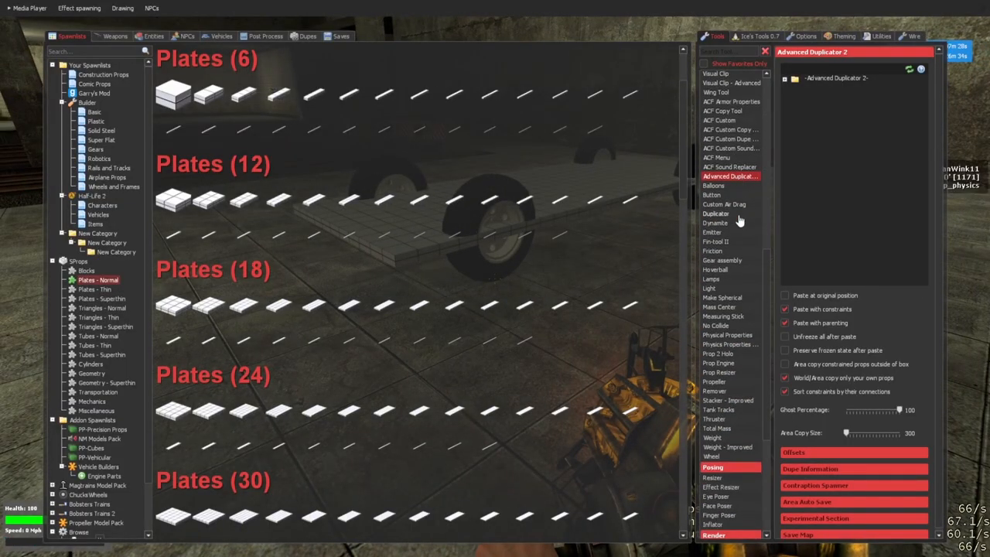
mouse_move(738, 391)
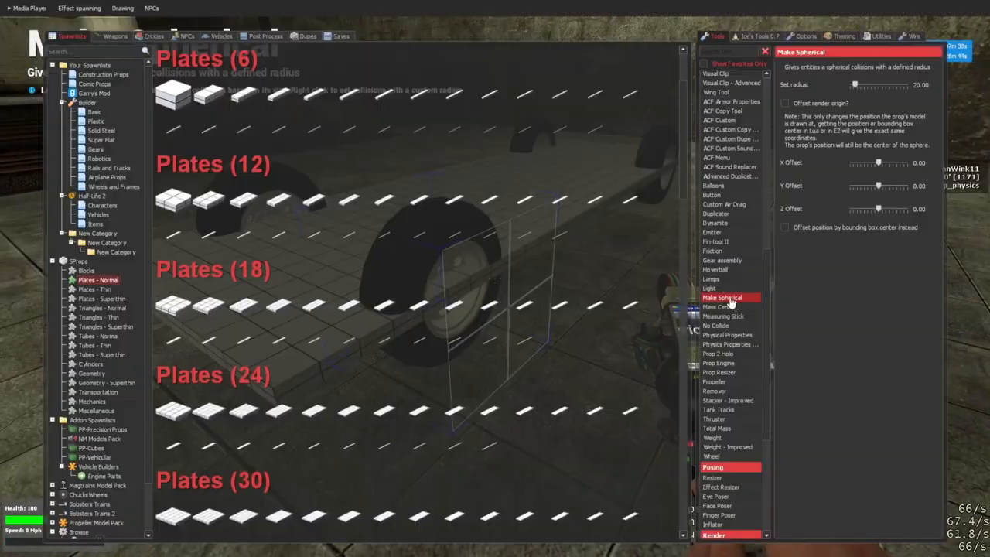
Pick Precision Alignment from the Constraints tools
click(727, 113)
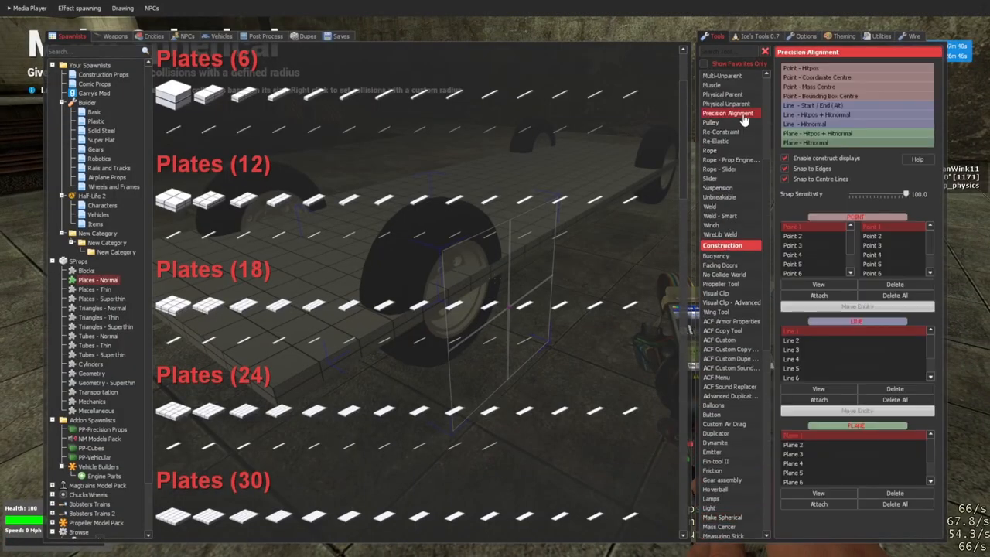
Place Point - Mass Centre markers on the chassis plate and all four wheels
key(q)
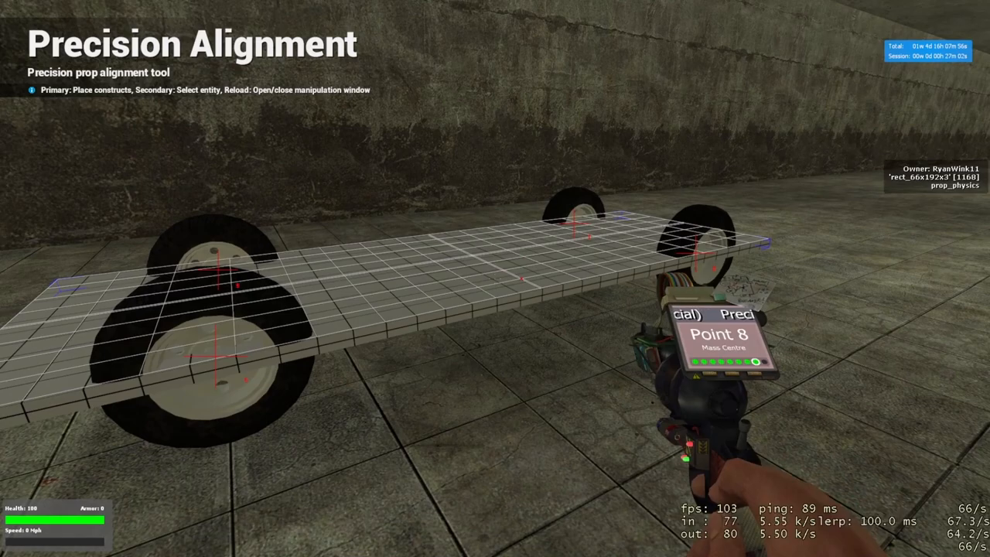
key(q)
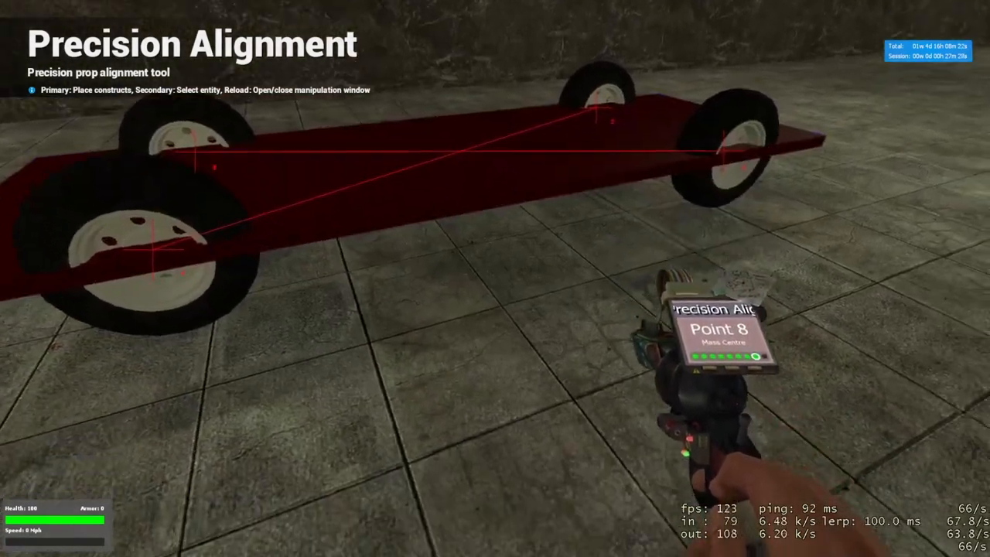
Set up an Elastic constraint with spring 25000 and damping 1600
key(r)
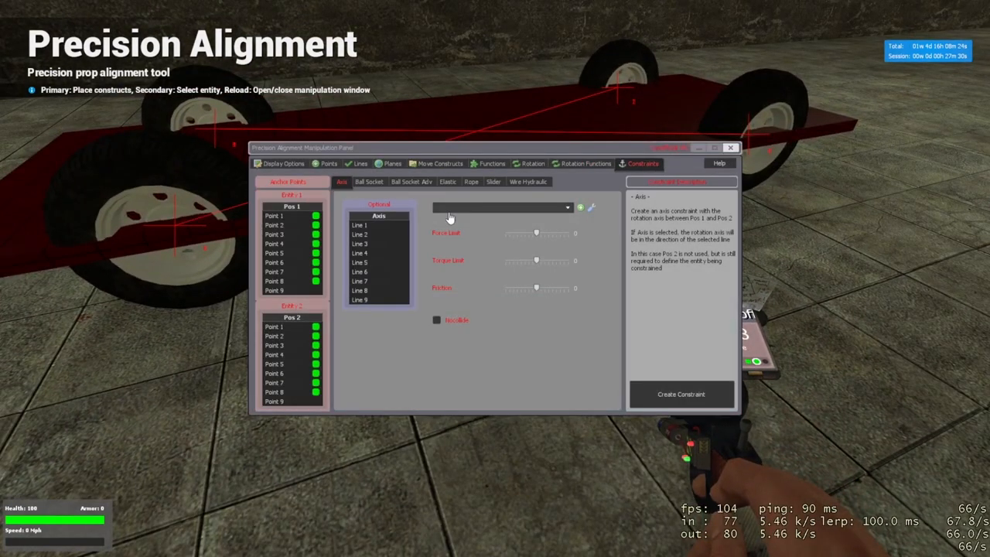
click(448, 182)
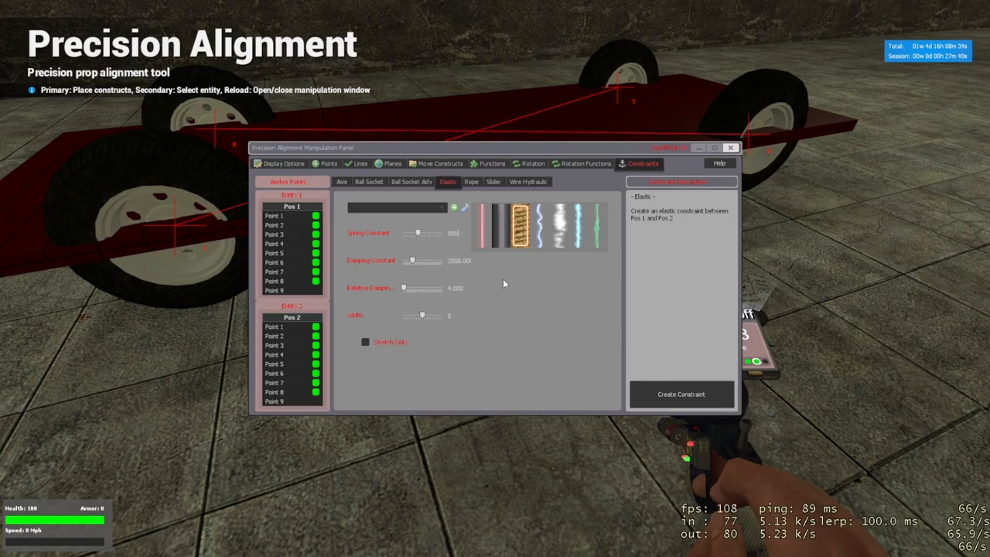
click(433, 233)
text(8000)
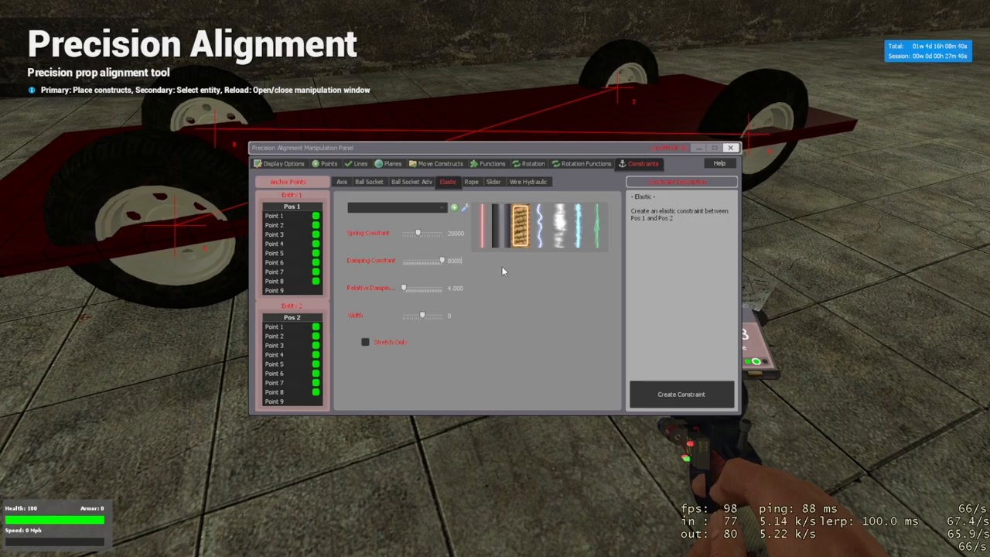
drag(442, 260, 410, 260)
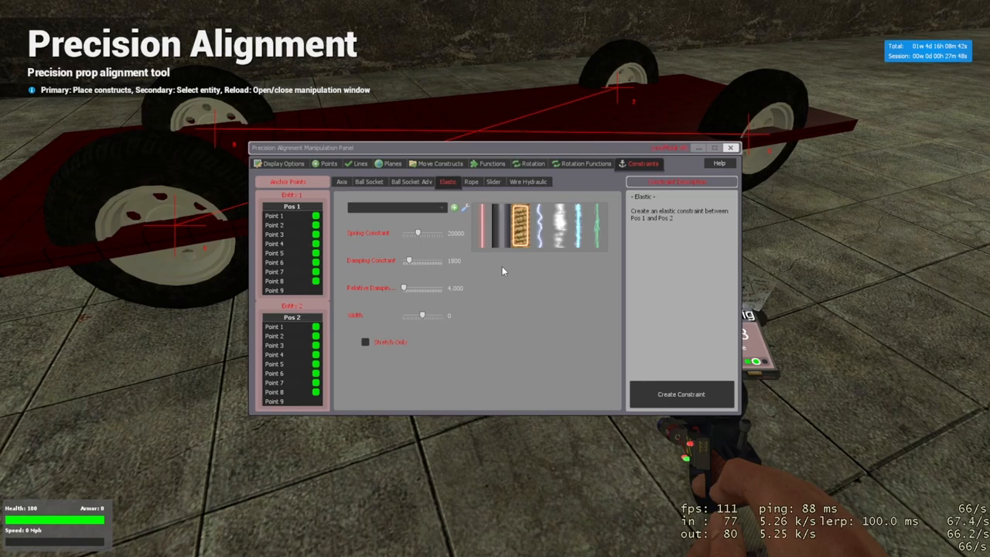
mouse_move(472, 291)
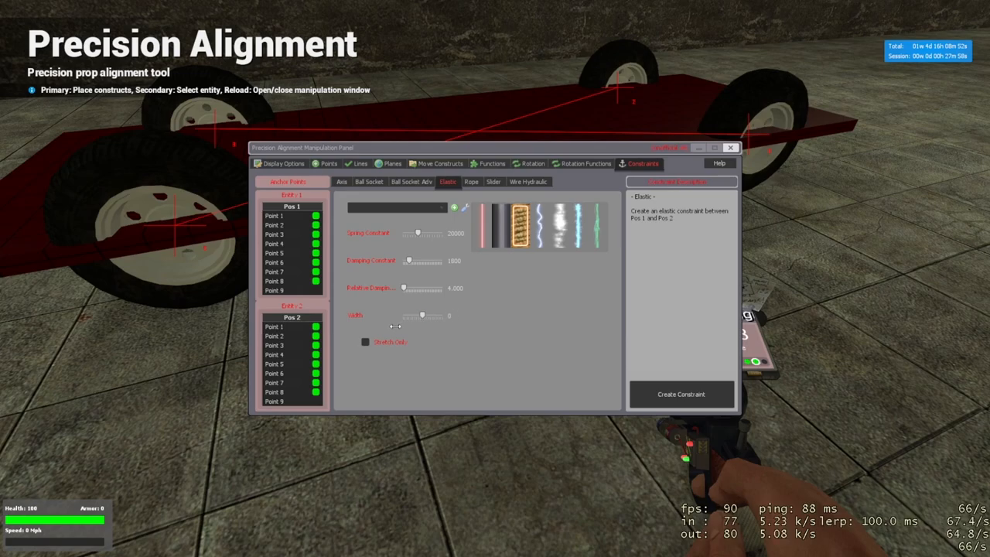
mouse_move(474, 354)
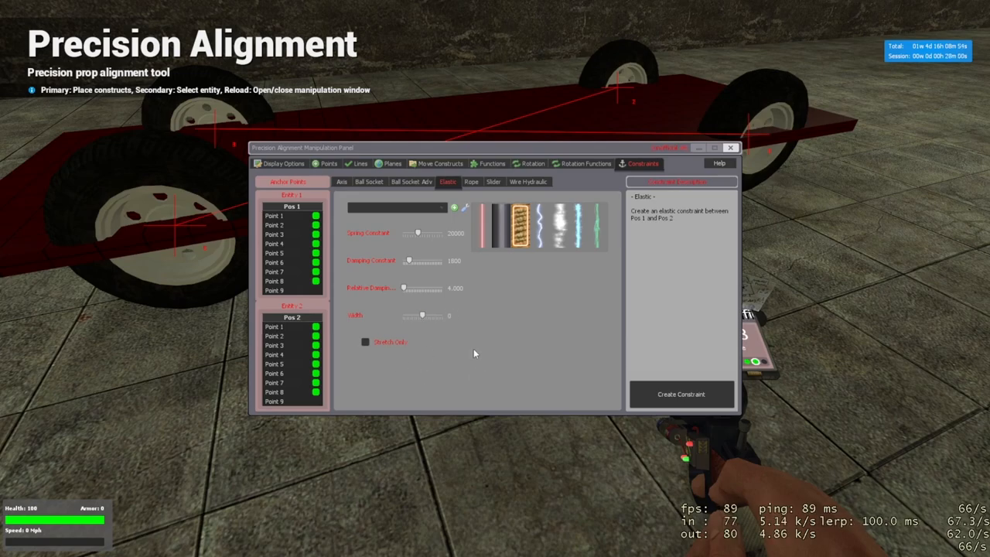
mouse_move(382, 346)
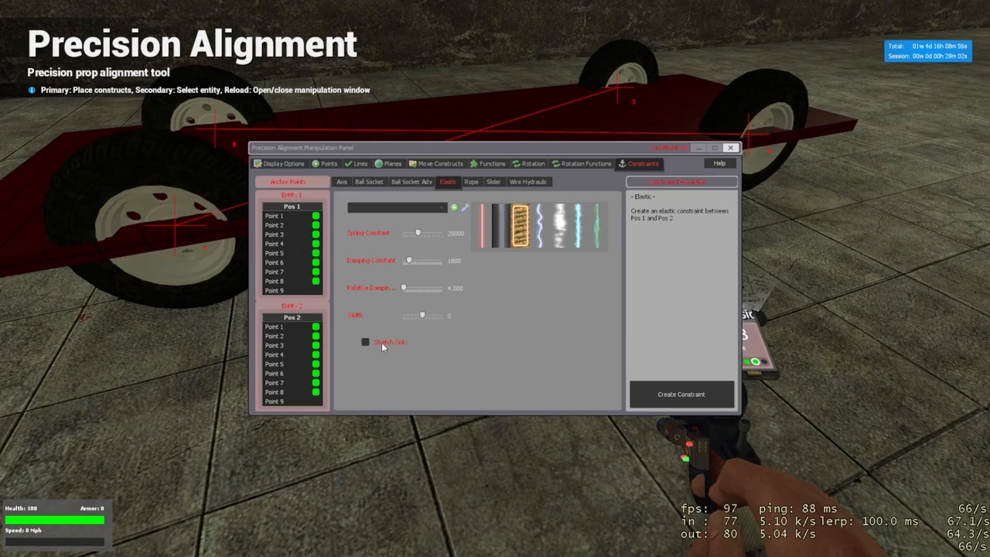
mouse_move(393, 345)
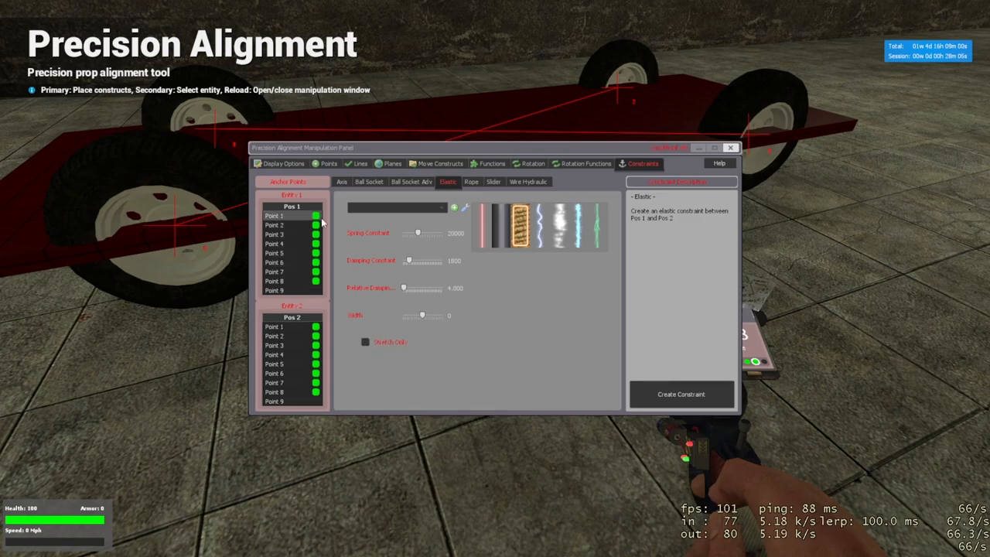
Pair the plate's Point 1 with each wheel's point, then clear all points
click(274, 215)
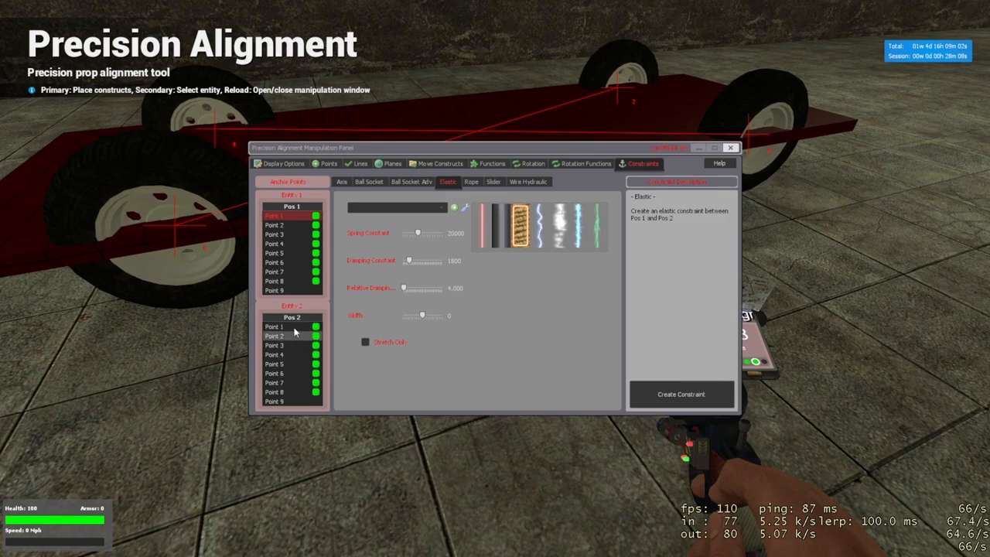
click(292, 326)
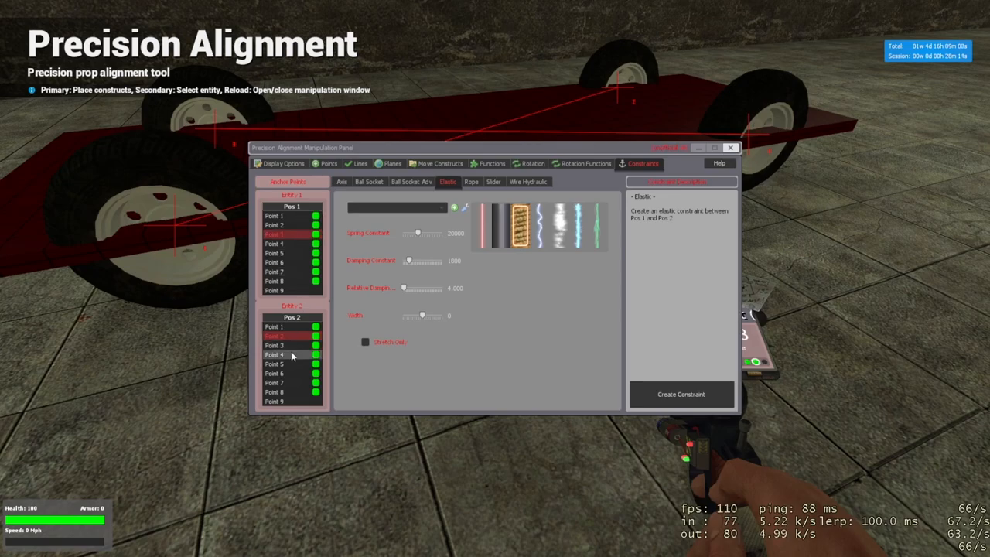
click(292, 354)
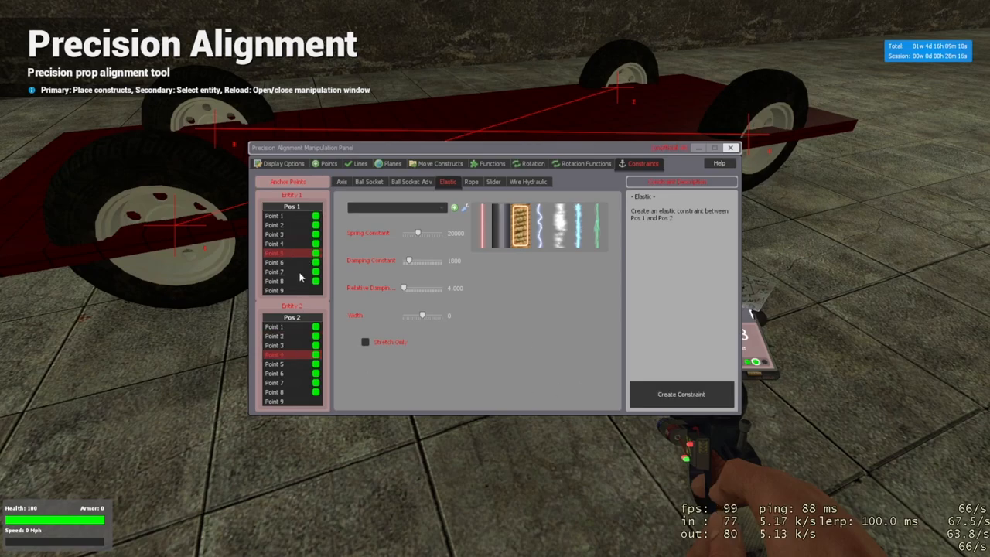
click(275, 374)
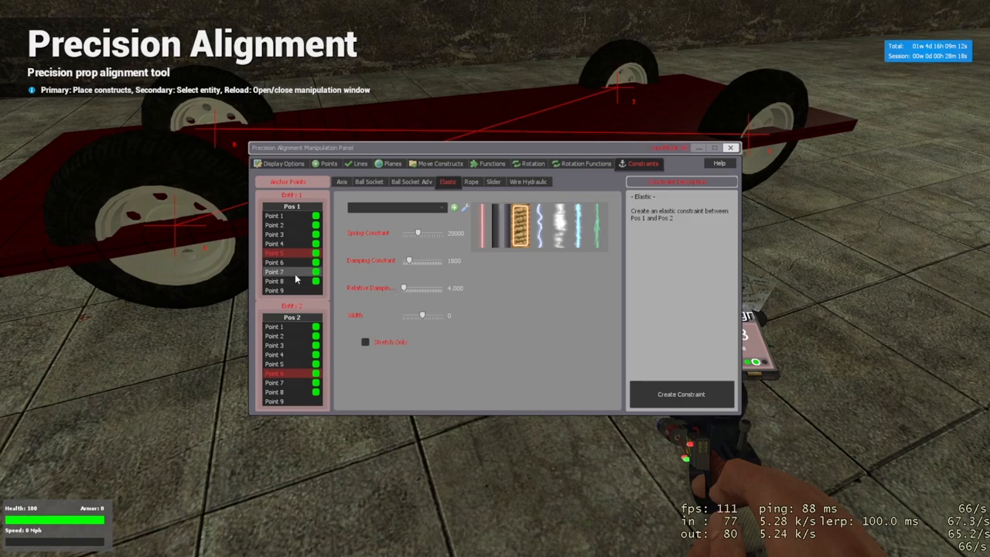
click(680, 393)
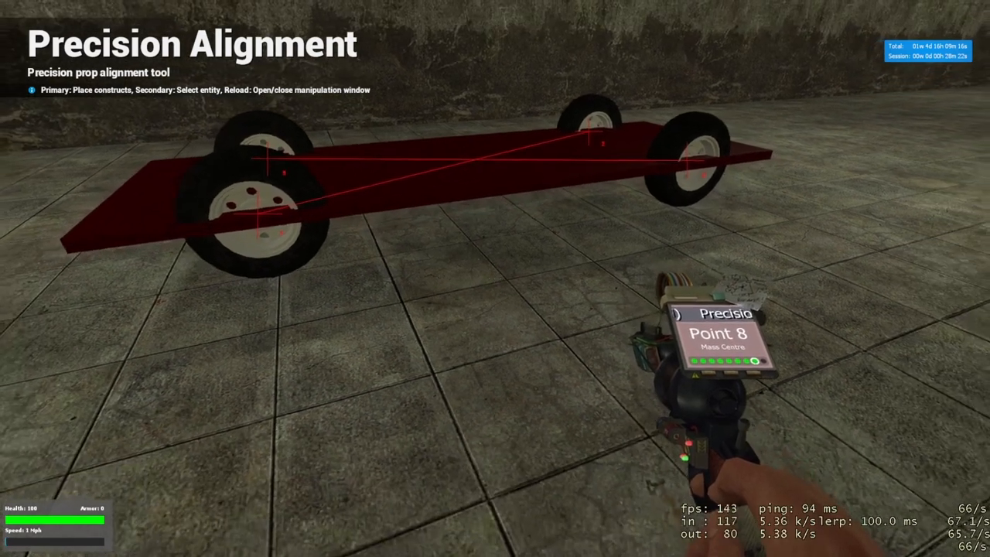
key(r)
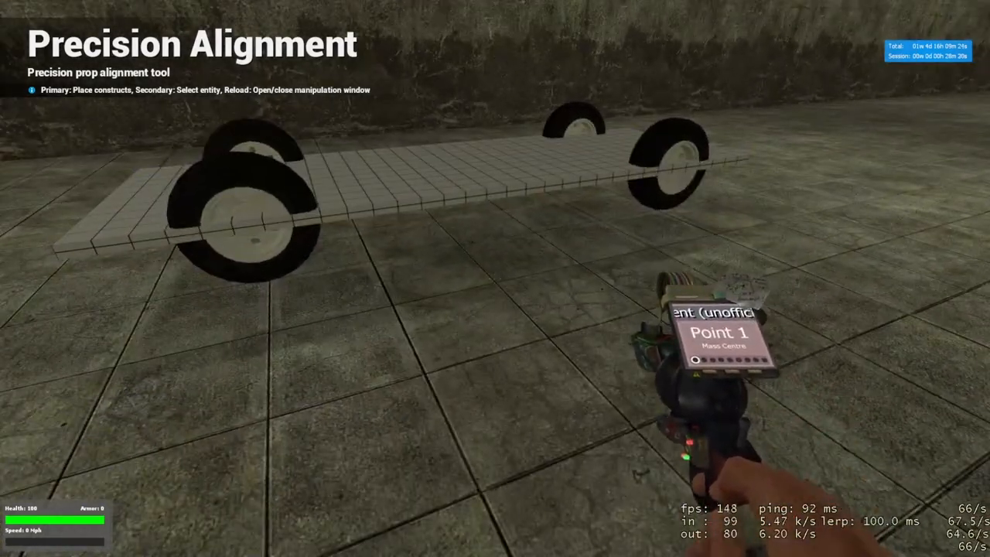
Select Weight - Improved from the Tools list, then reopen the spawn menu
key(q)
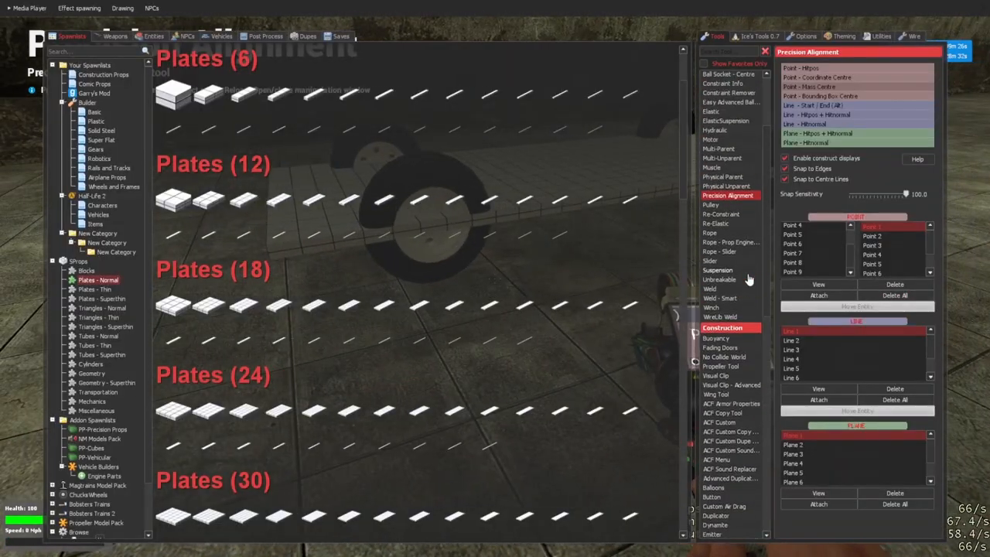
scroll(down, 3)
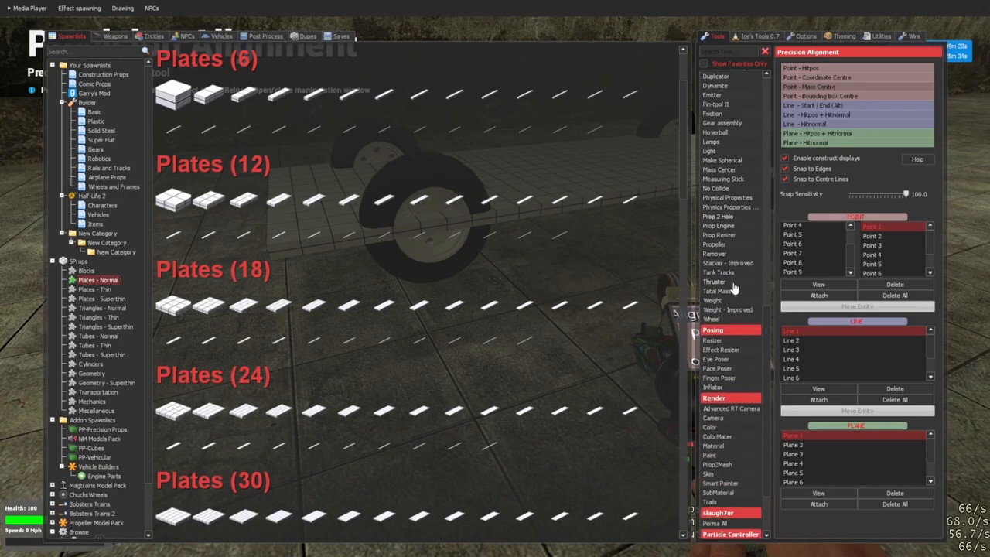
click(728, 309)
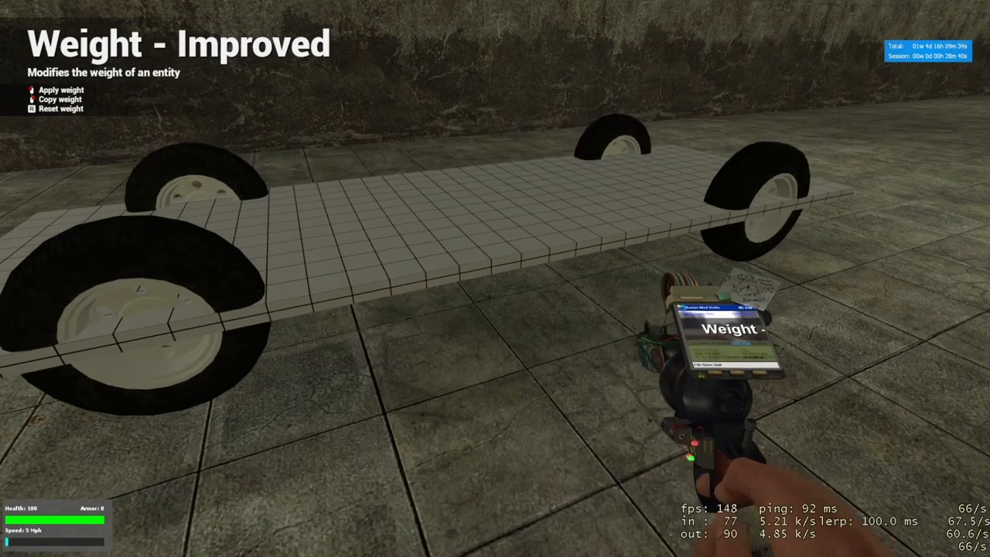
key(q)
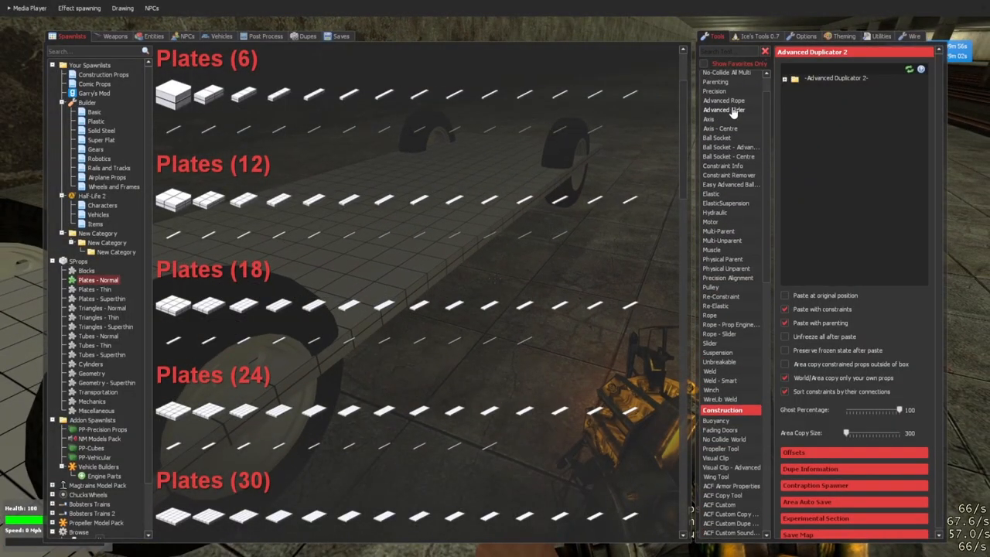
Find Rope - Slider via a 'rope' search and link the wheels to the chassis plate
click(723, 100)
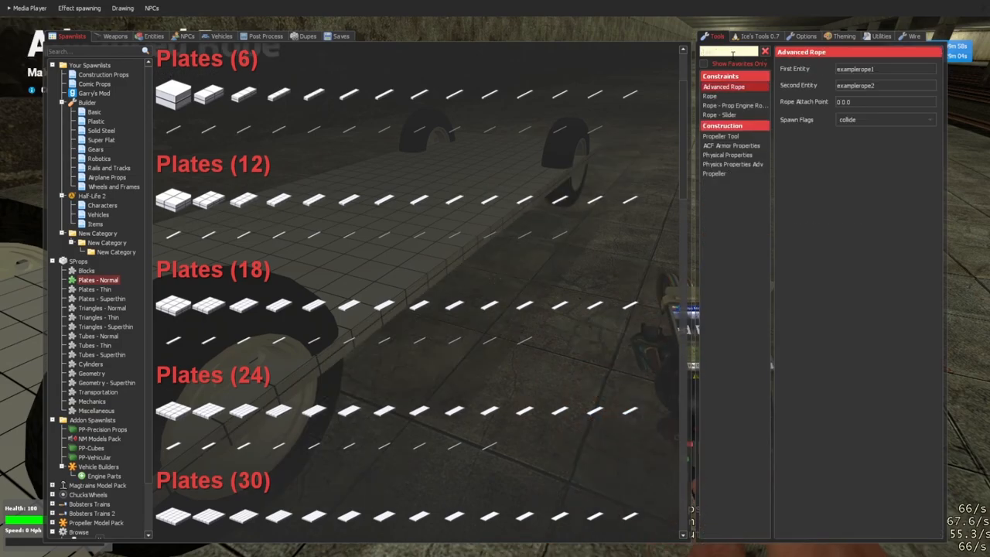
click(719, 115)
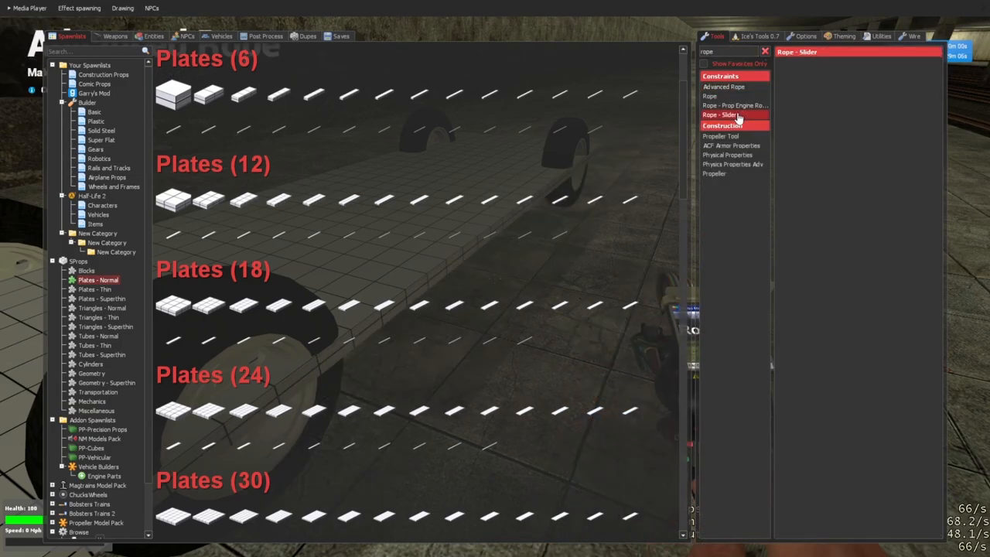
click(719, 114)
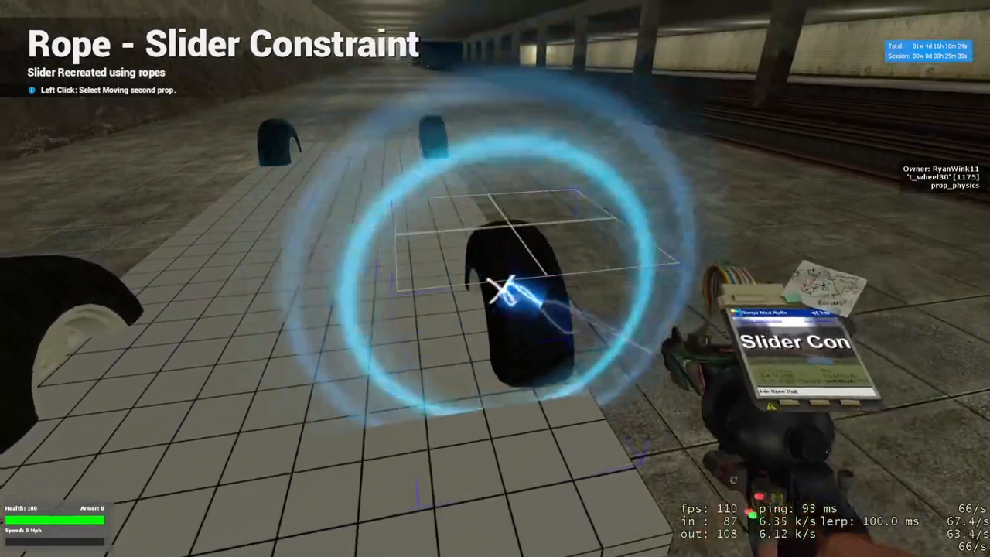
click(495, 279)
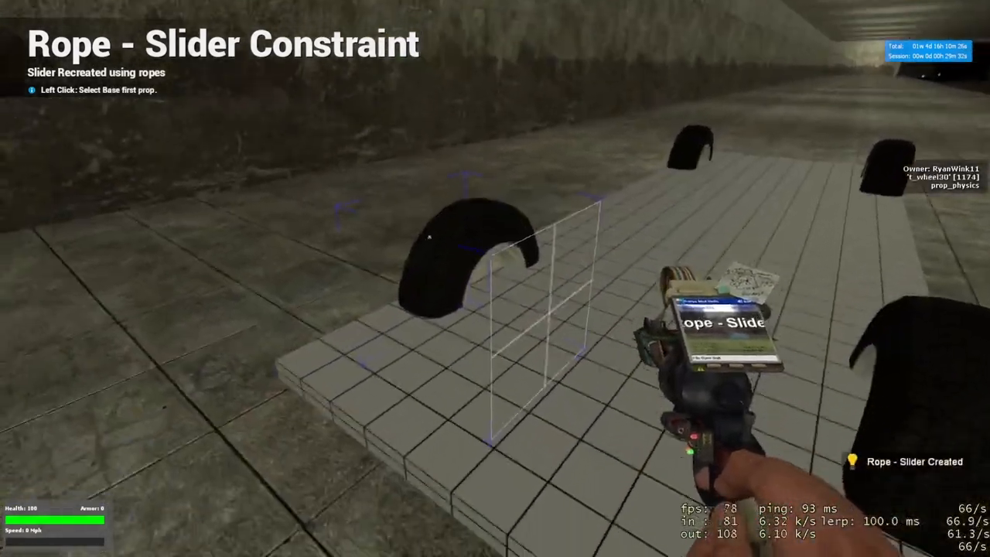
click(431, 236)
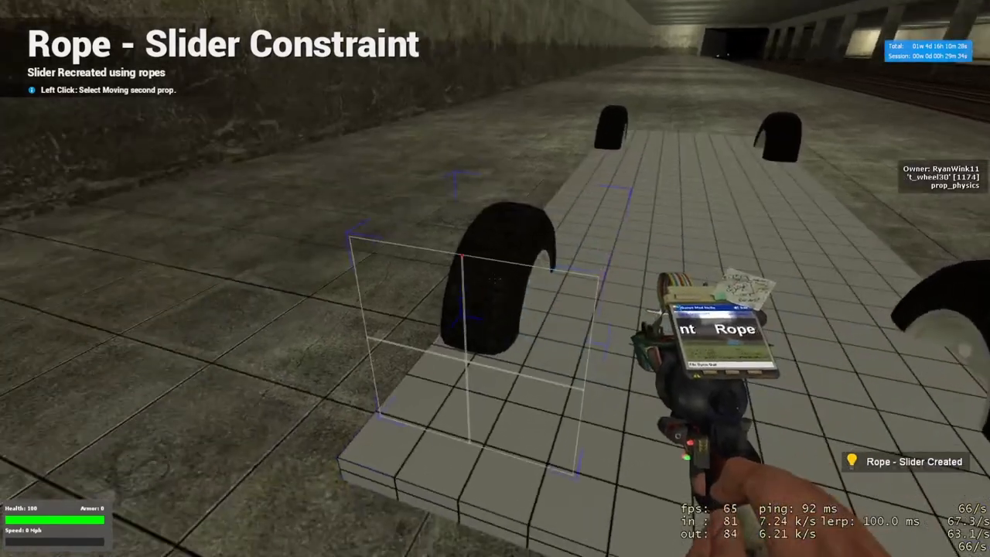
click(480, 286)
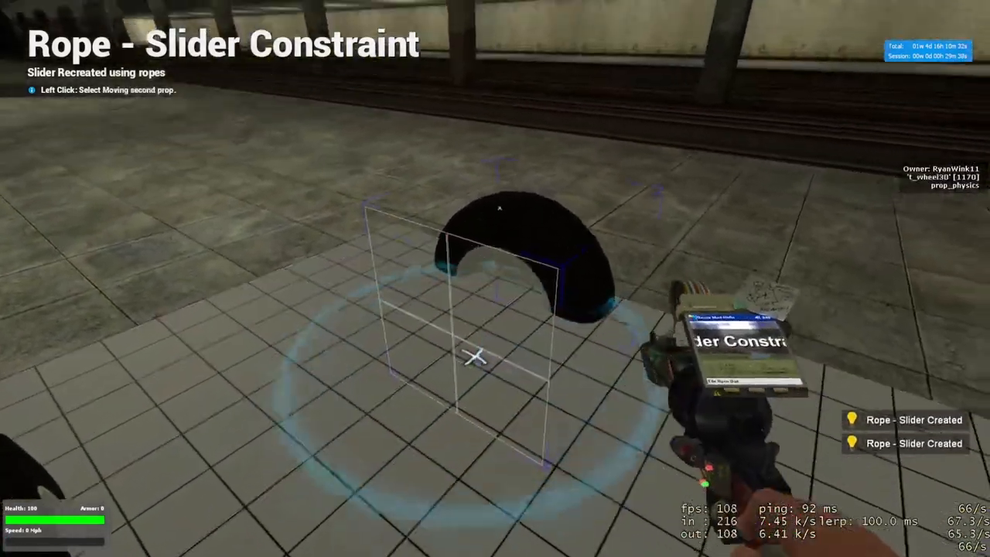
key(q)
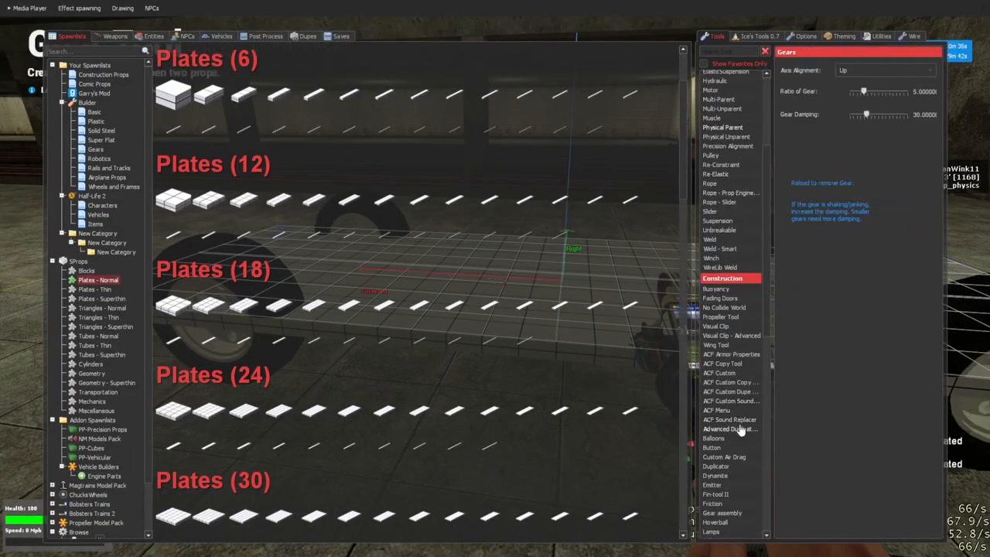
Switch to the Physics Gun to inspect the car, then bring up the tool menu
click(730, 428)
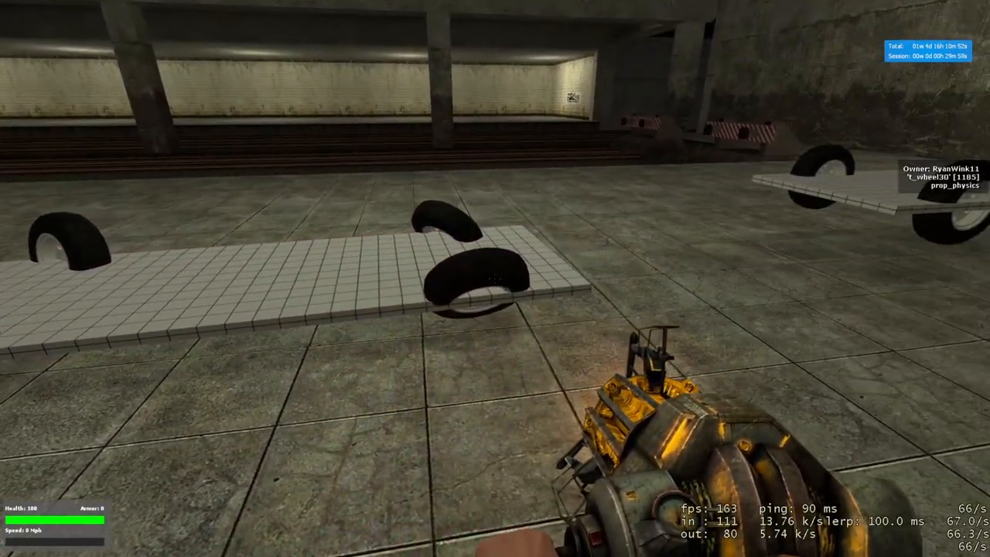
key(q)
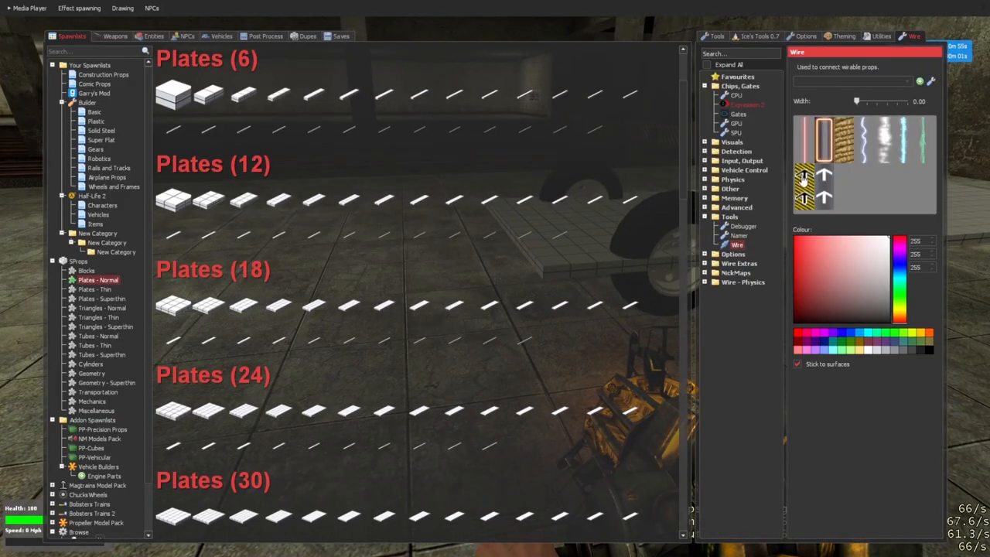
Validate the steering Expression 2 code, save it as car_a_s_s.txt and exit
click(746, 104)
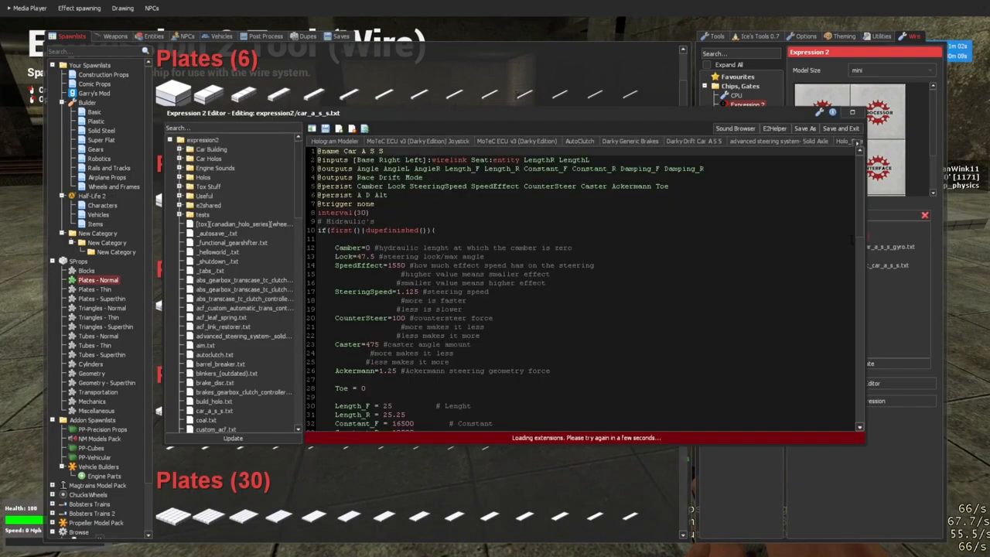
click(840, 129)
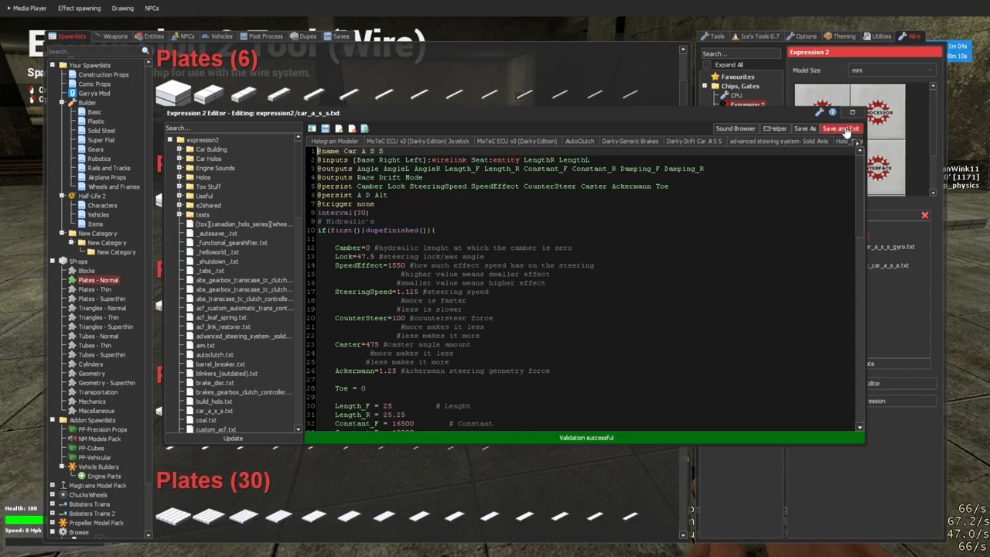
click(841, 128)
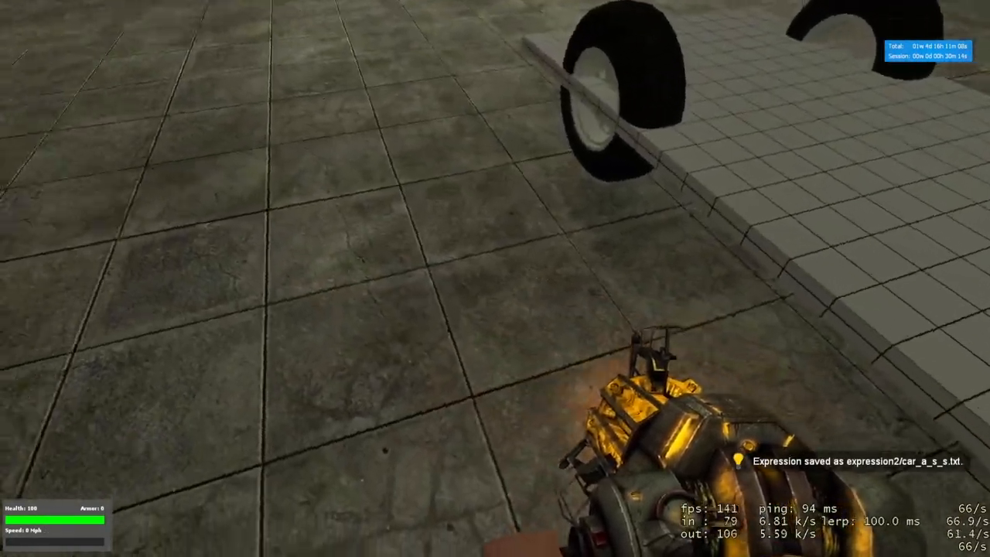
key(q)
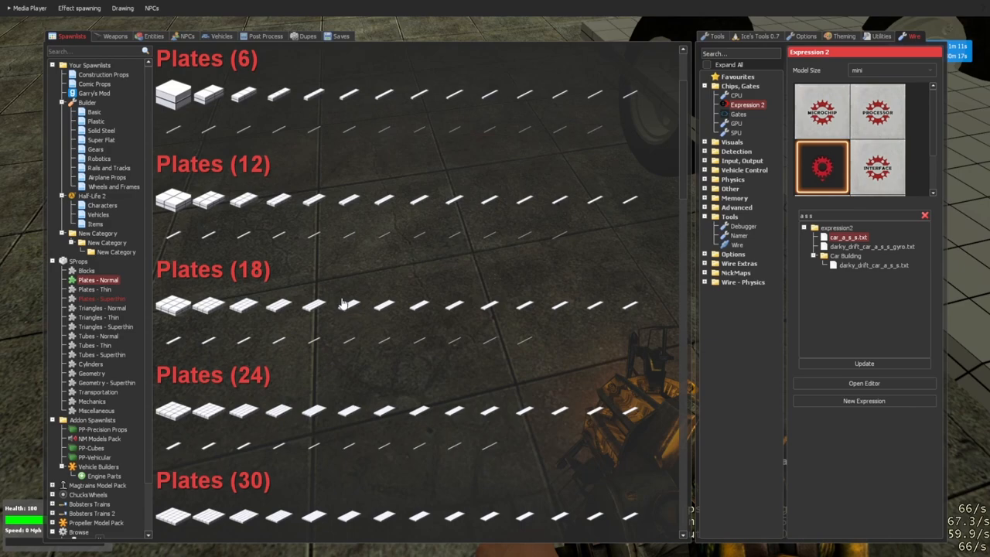
Spawn a red plate from SProps Plates - Superthin and place the steering chip
click(102, 298)
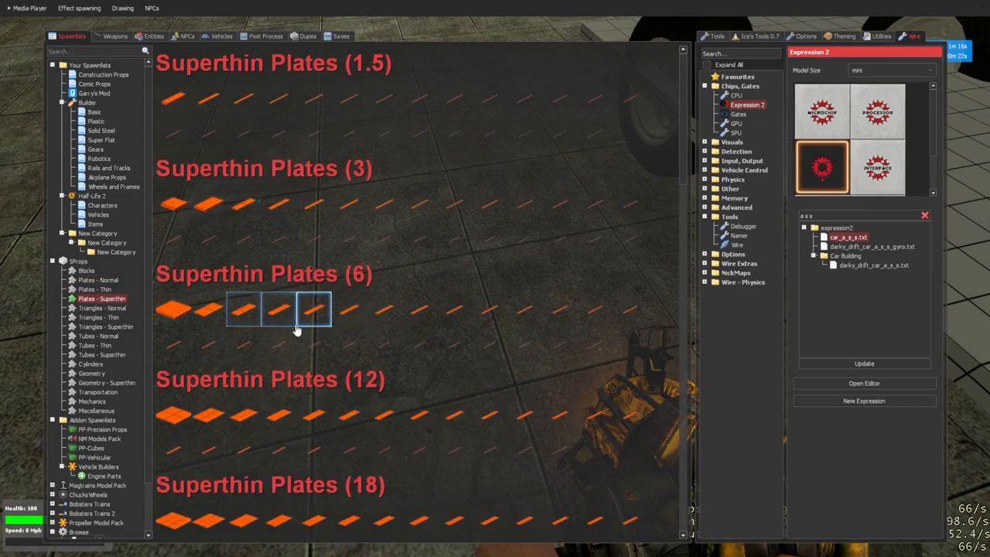
scroll(down, 3)
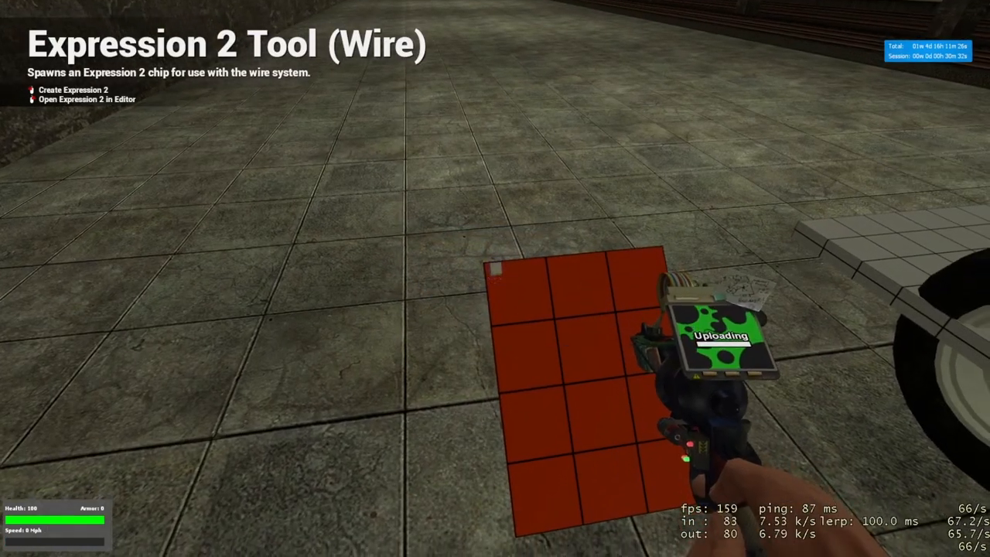
key(q)
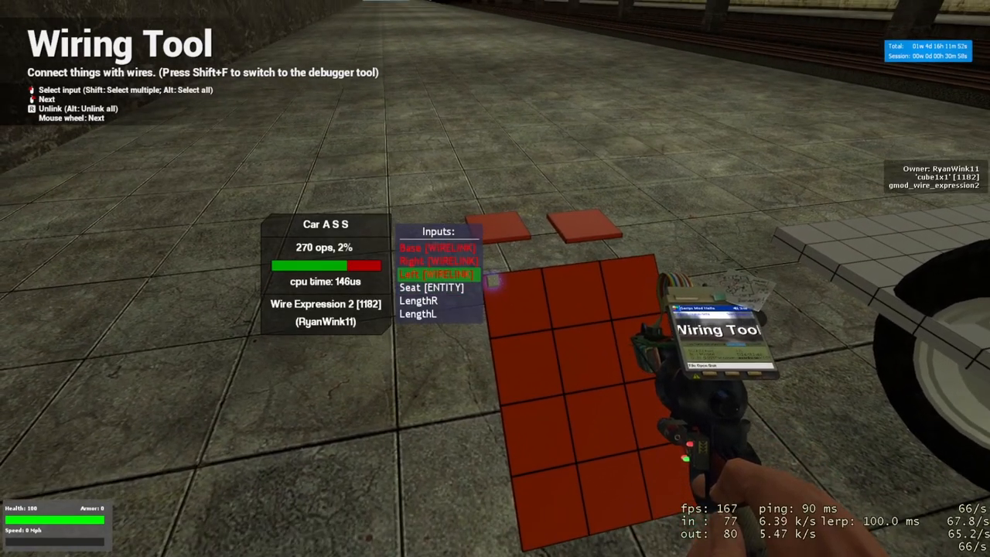
Spawn a race seat and wire the chip's Base, Right, Left and Seat inputs
key(q)
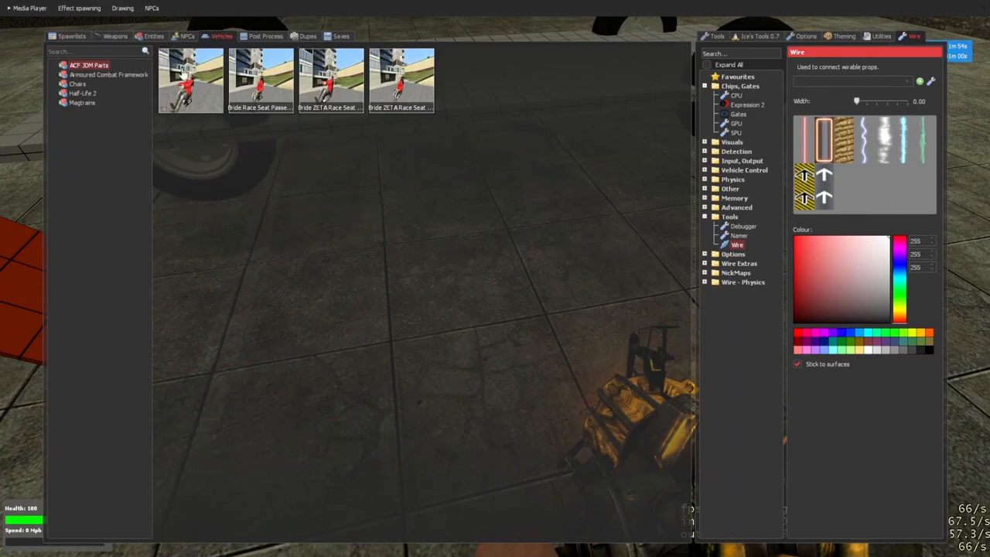
click(78, 84)
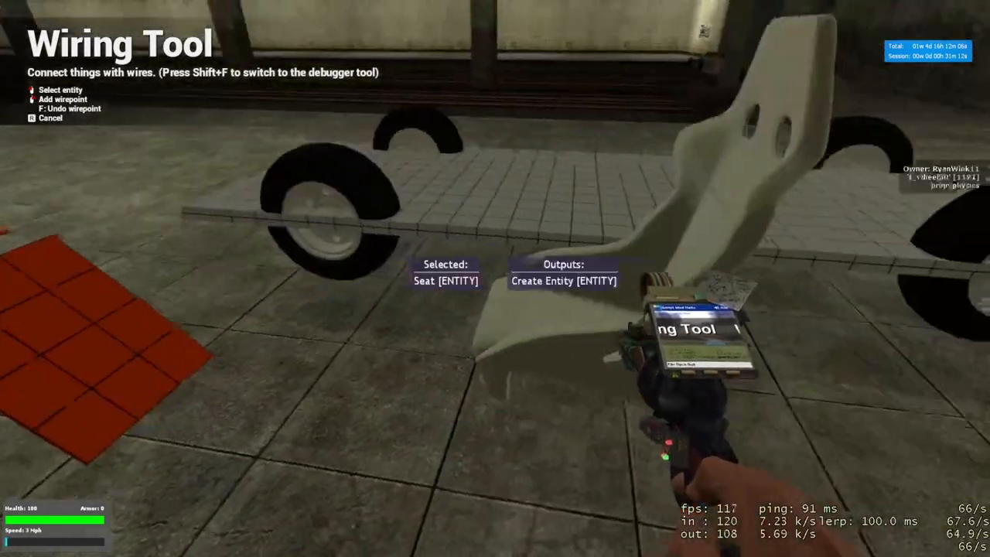
key(q)
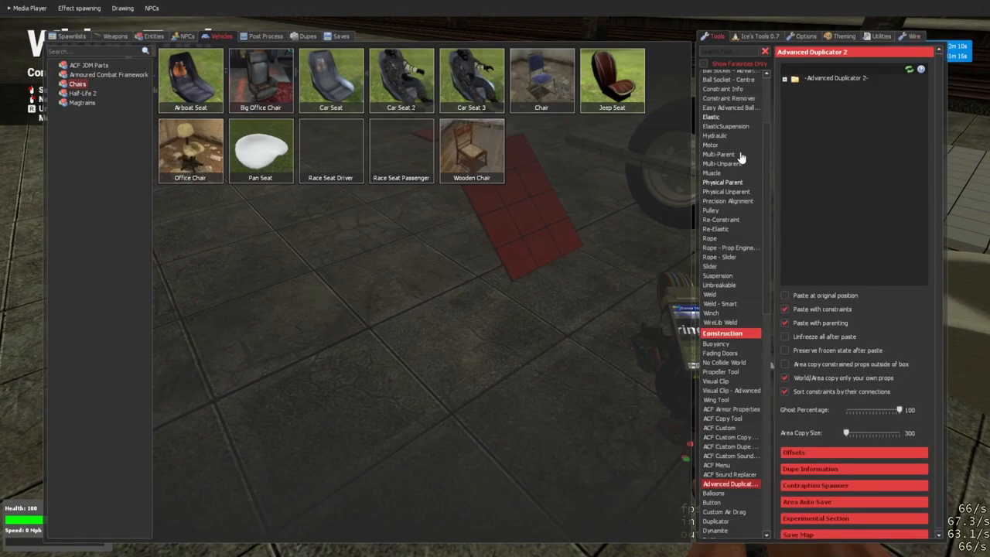
click(731, 218)
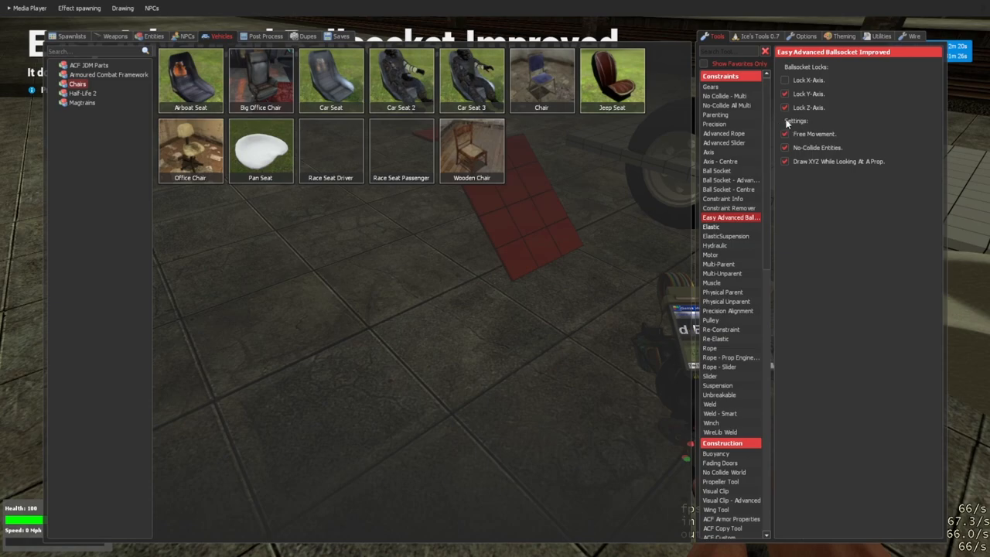
Tick Lock Y-Axis and Lock Z-Axis, leaving the X axis unlocked
click(785, 107)
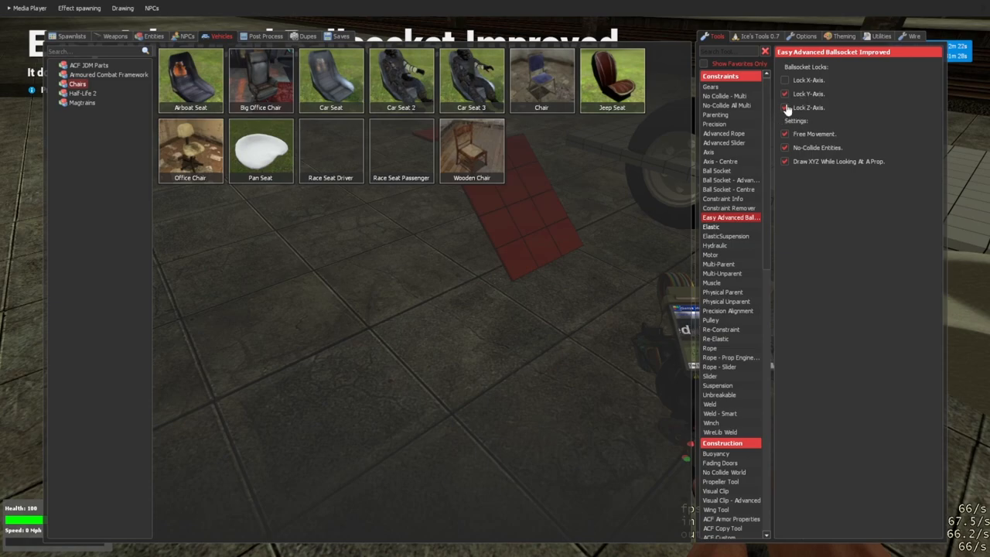
click(785, 108)
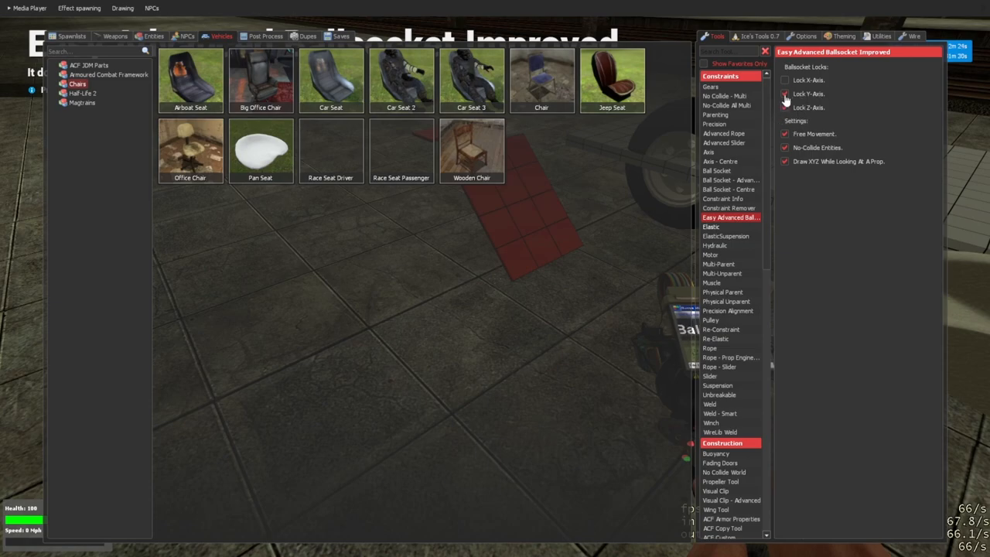
click(786, 94)
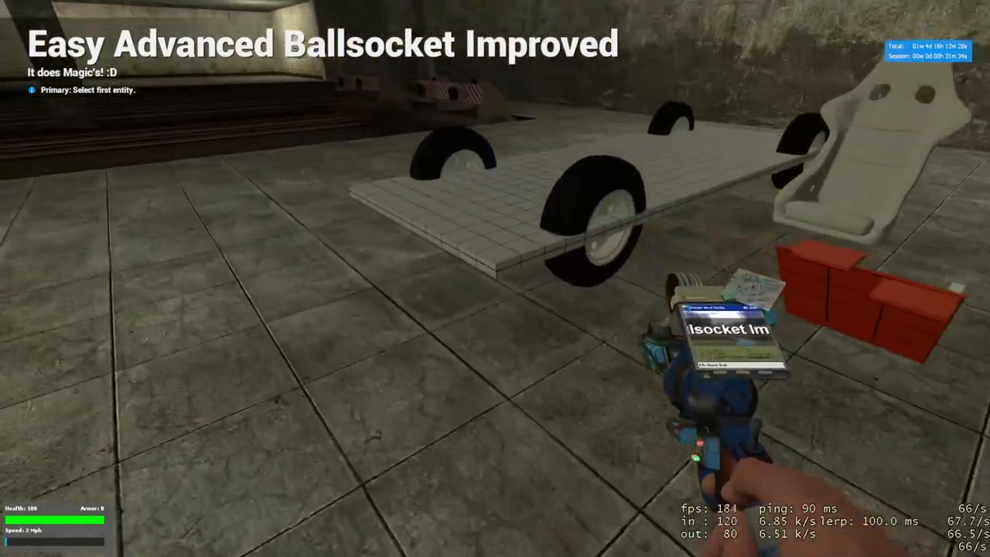
Ballsocket the two small square plates and then the wheels to the chassis
click(449, 286)
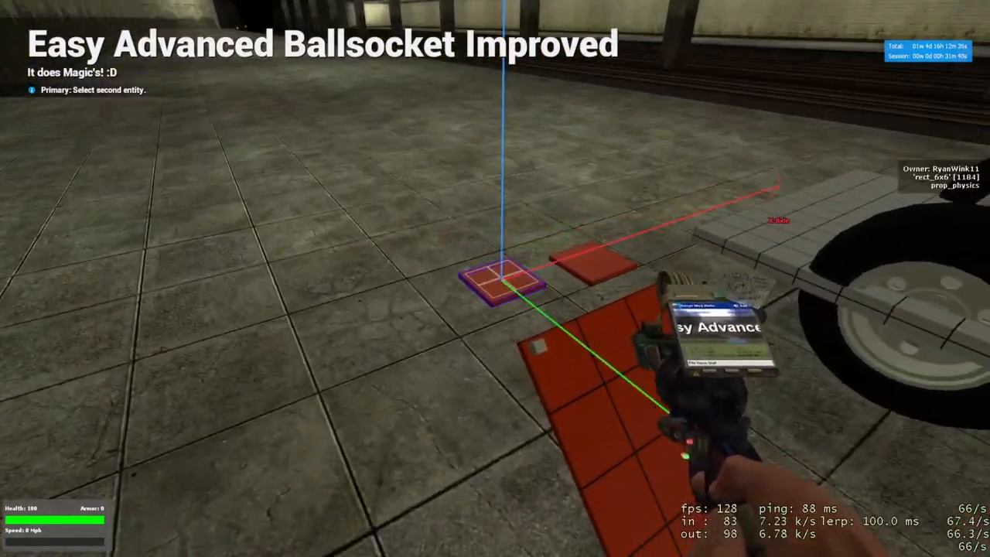
click(507, 279)
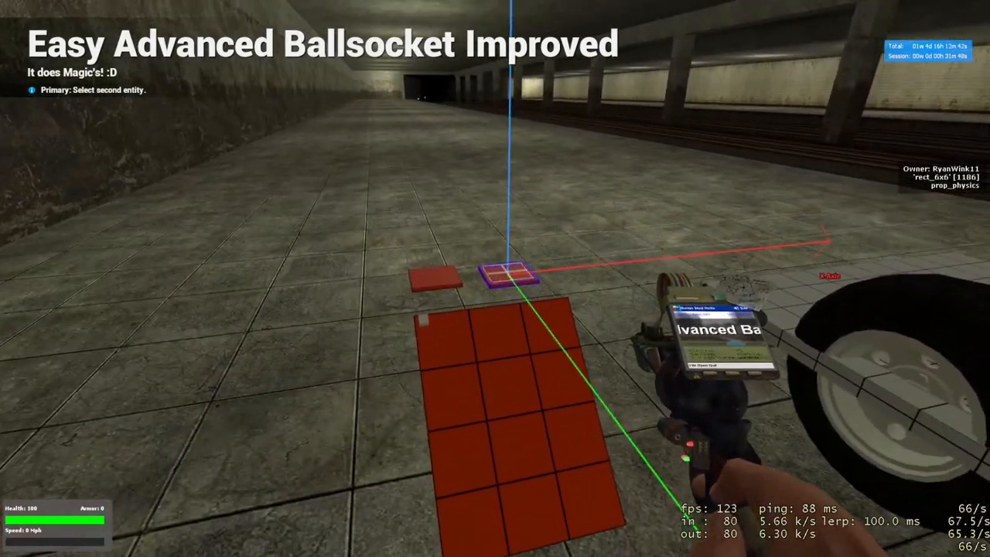
click(495, 278)
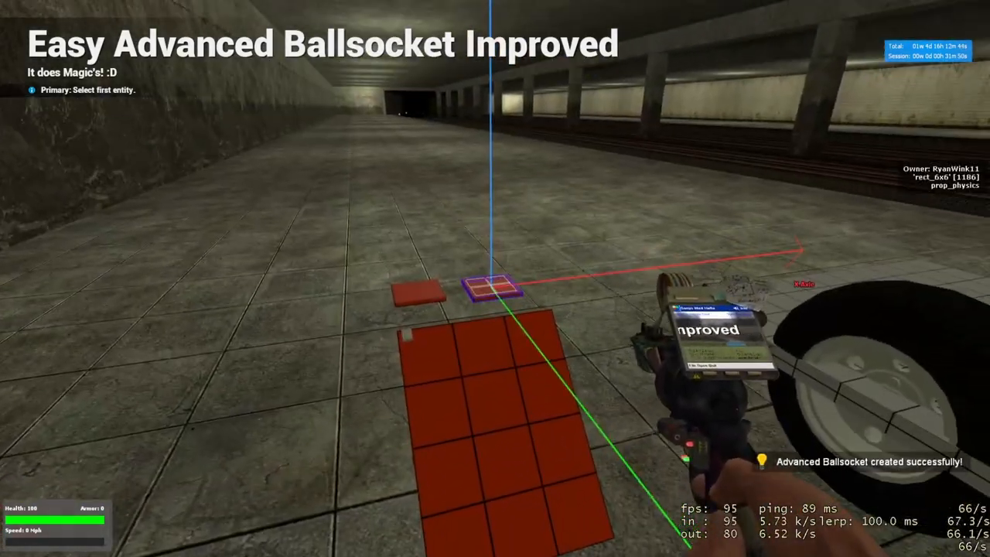
key(q)
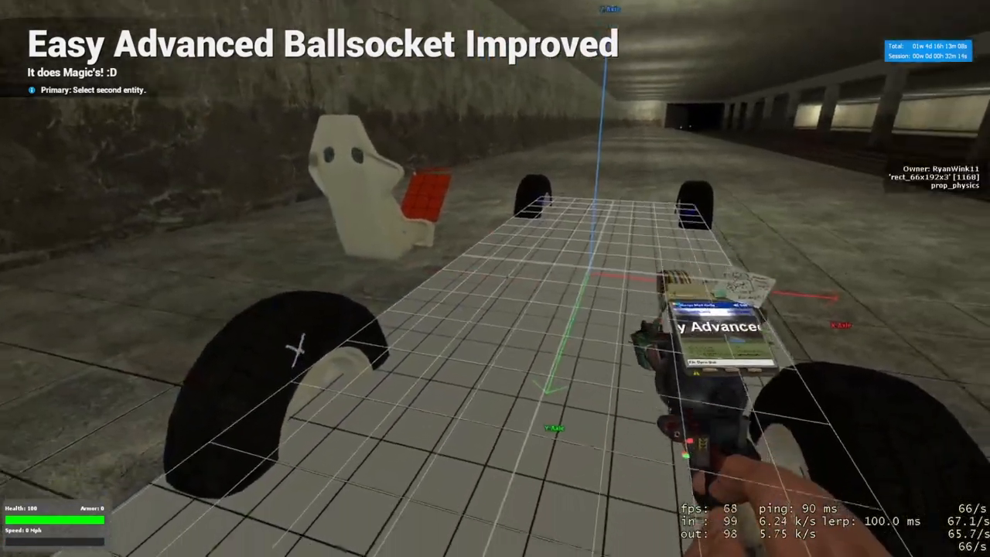
click(495, 279)
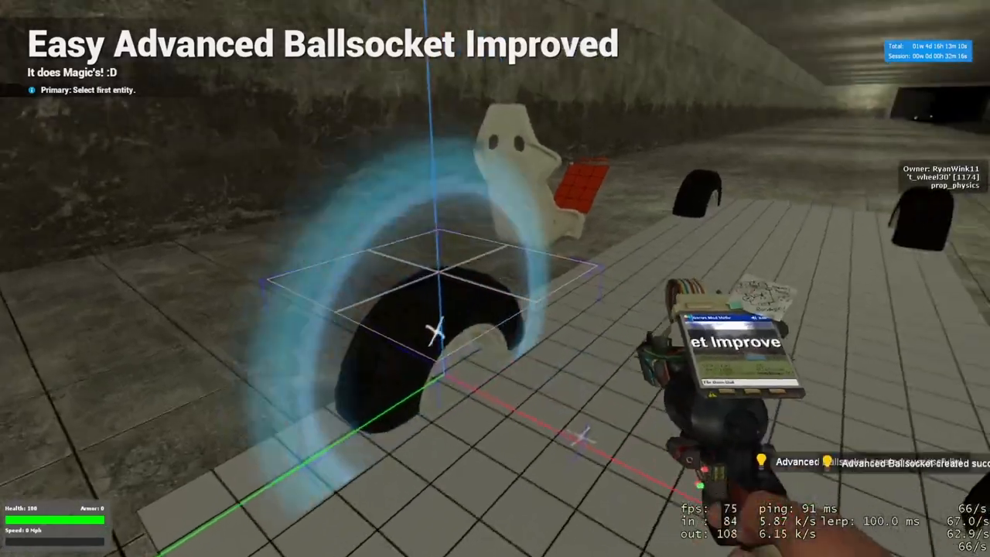
click(437, 333)
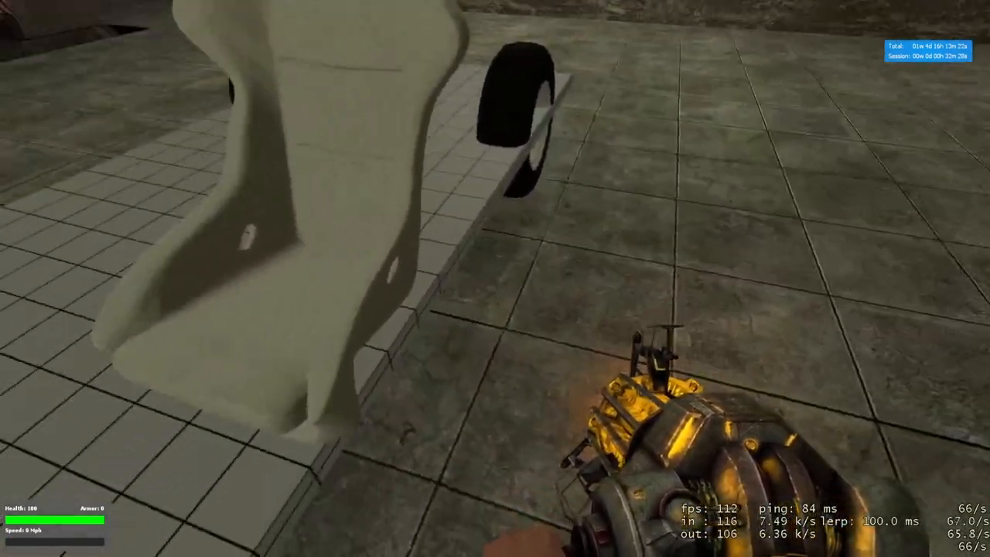
Place the race seat on the chassis and select Multi-Parent with Set weight ticked
click(495, 279)
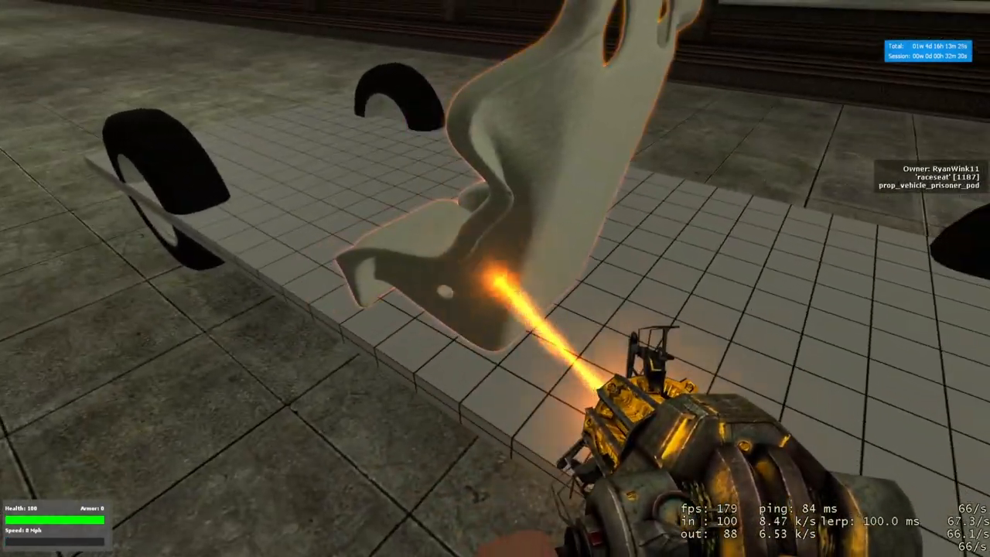
key(q)
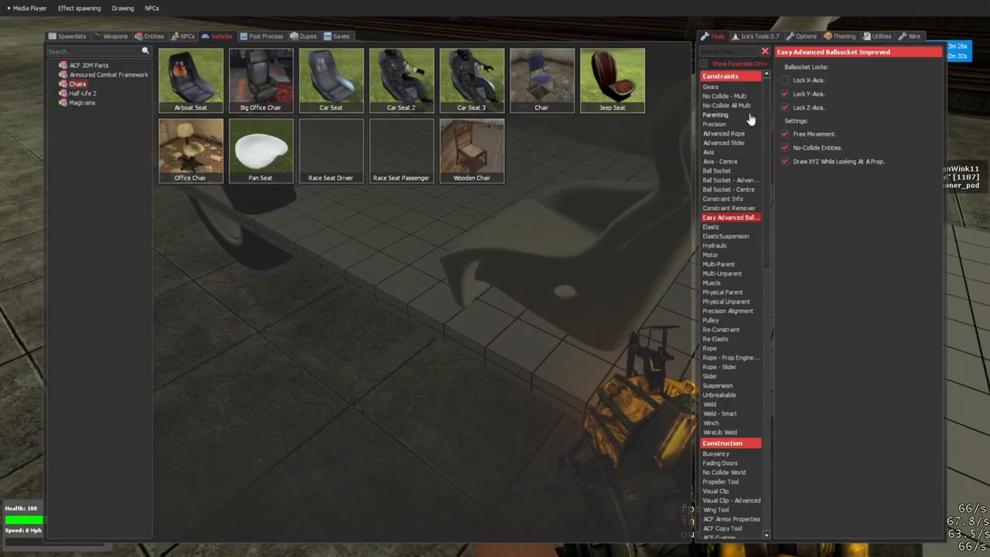
click(718, 264)
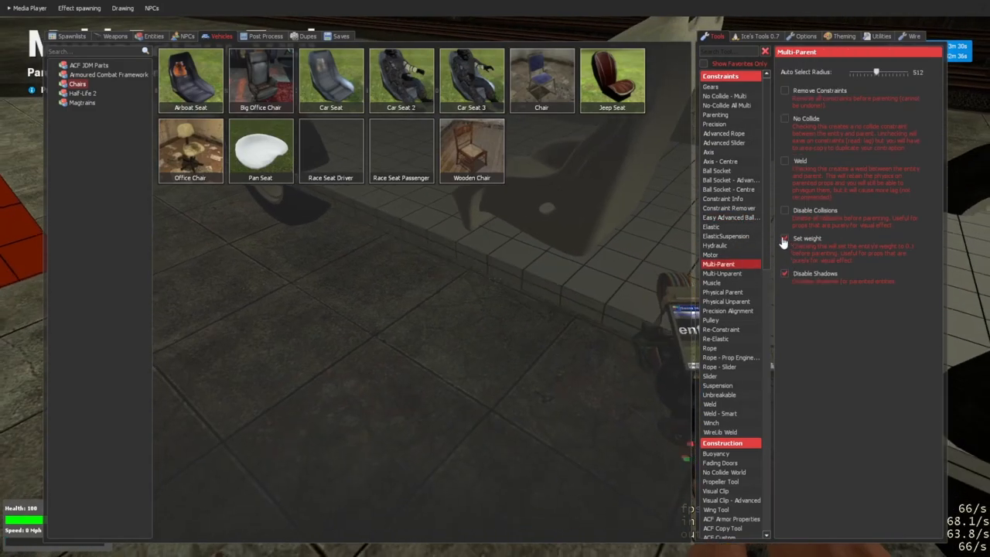
click(785, 238)
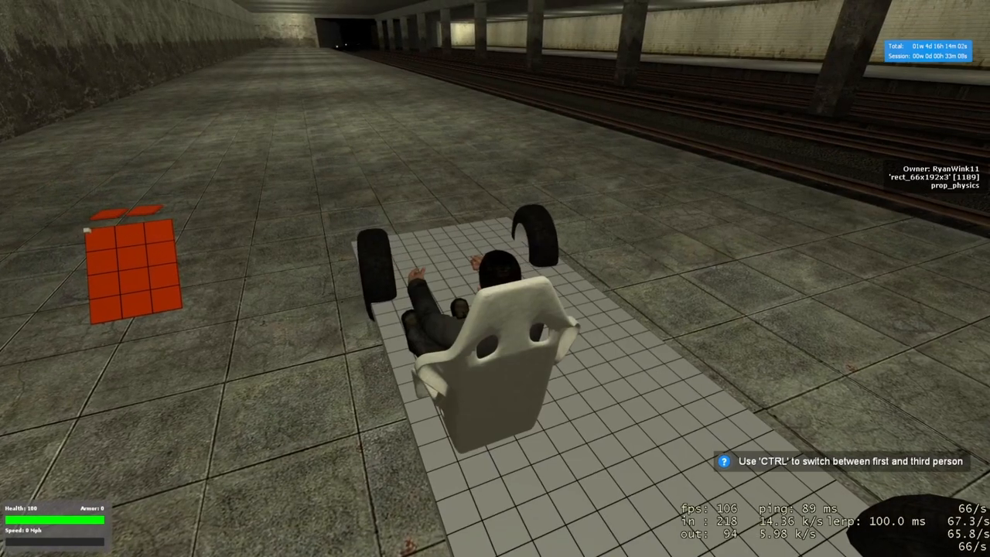
Exit the race seat after test-sitting and undo the AdvDupe2 paste
key(ctrl)
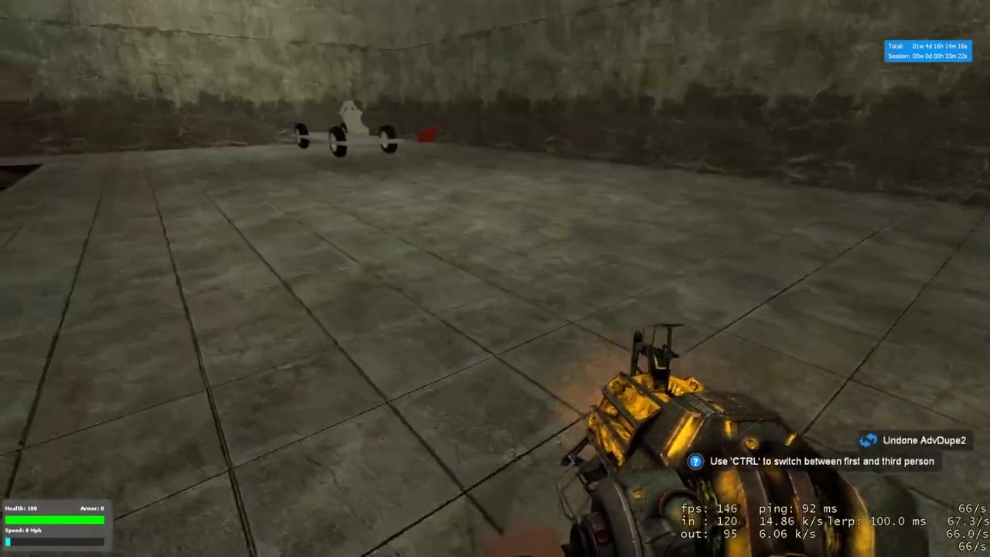
key(q)
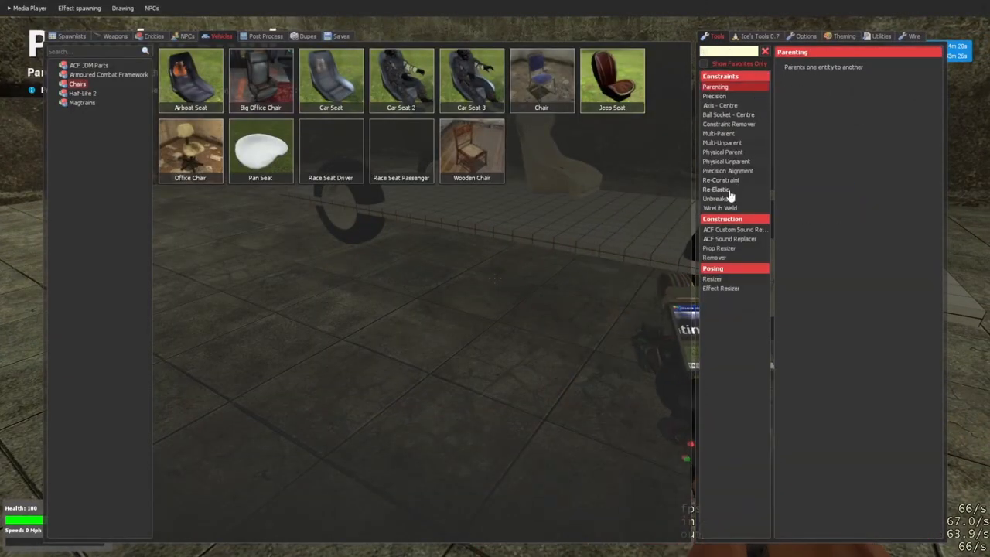
Select Re-Elastic and apply it to the chassis plate's suspension
click(716, 190)
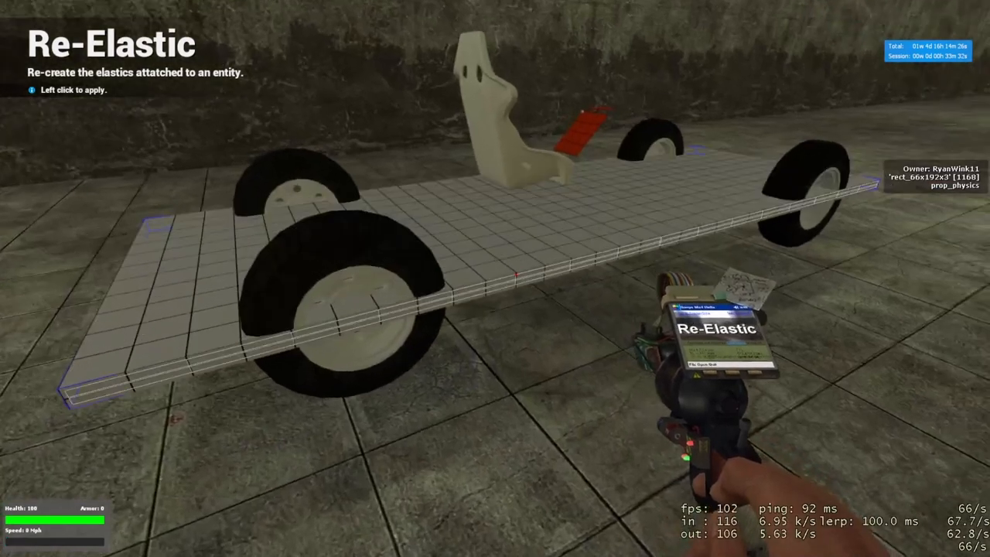
key(q)
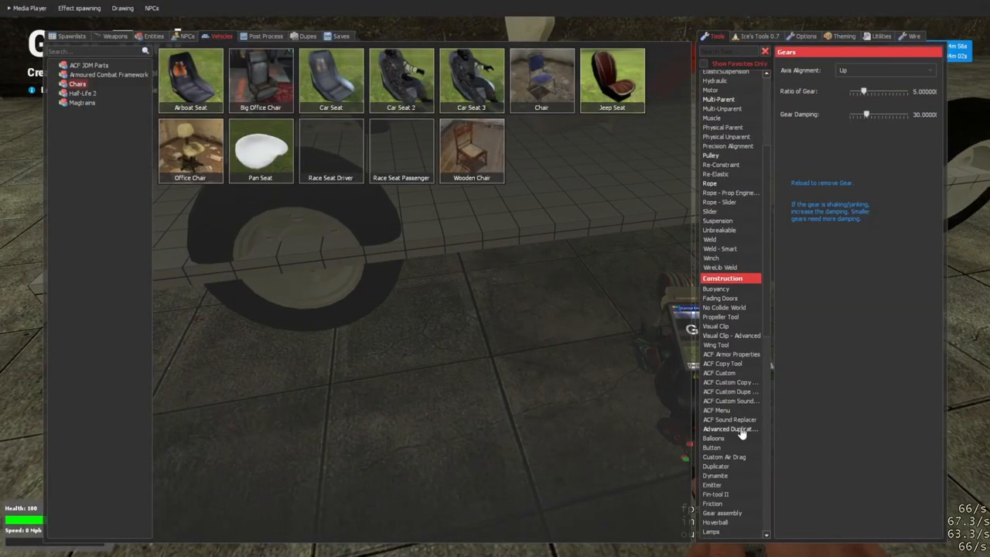
Paste the four-wheeled car with its seat using Advanced Duplicator 2, then unfreeze its six parts
click(730, 428)
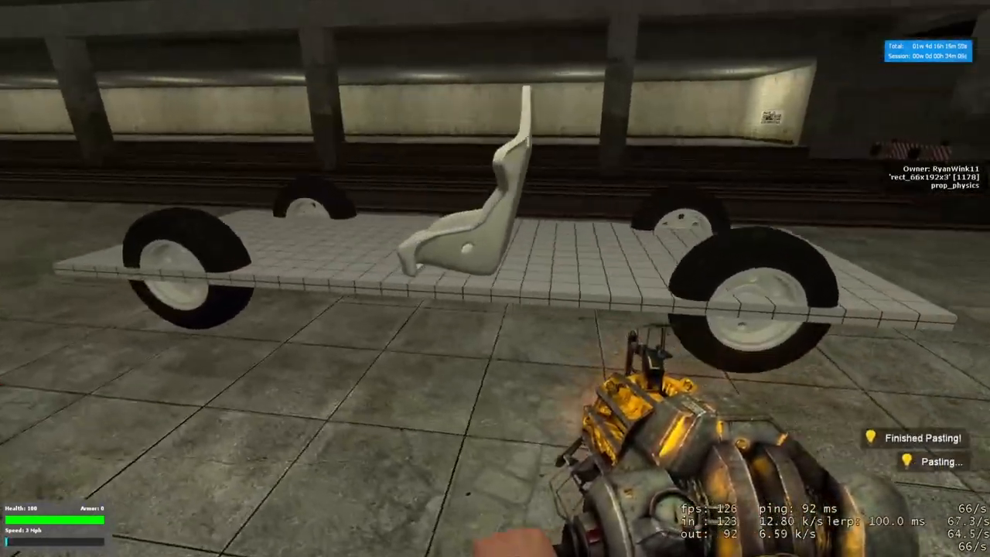
click(495, 310)
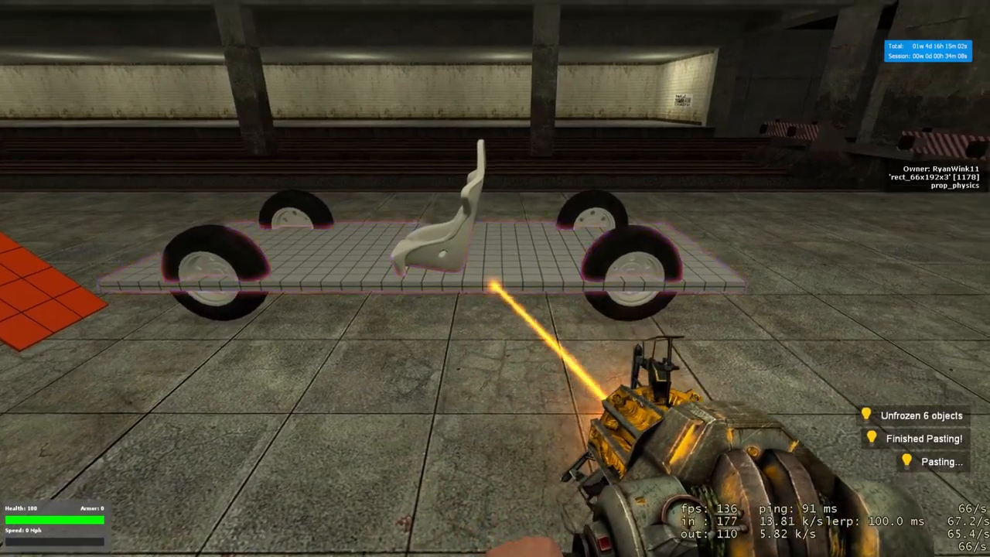